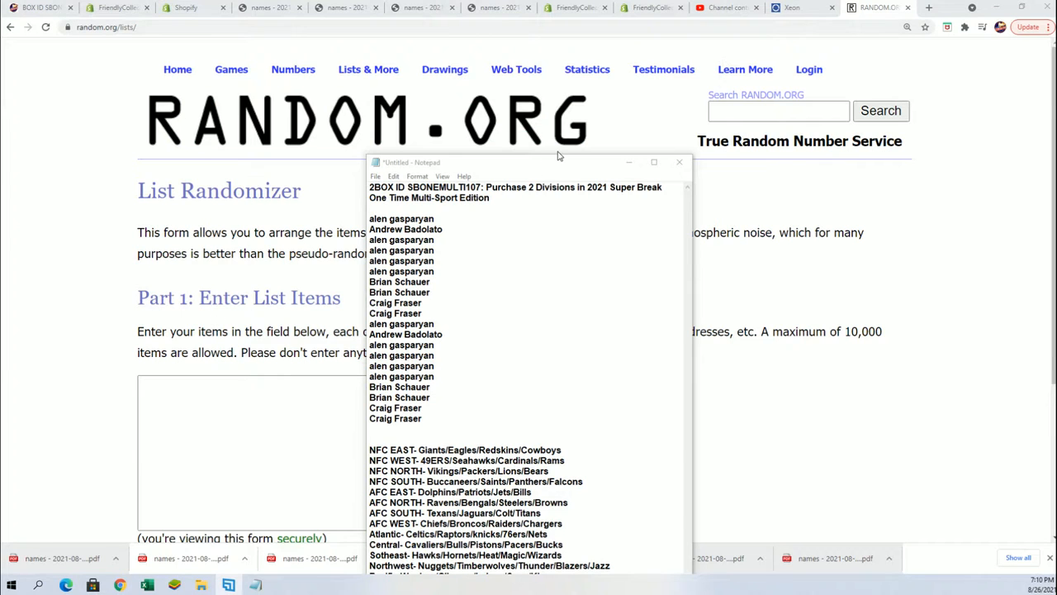
Move the Notepad notes window aside so the List Randomizer form is uncovered
{"action": "left_click_drag", "start_coordinate": [529, 162], "coordinate": [685, 167]}
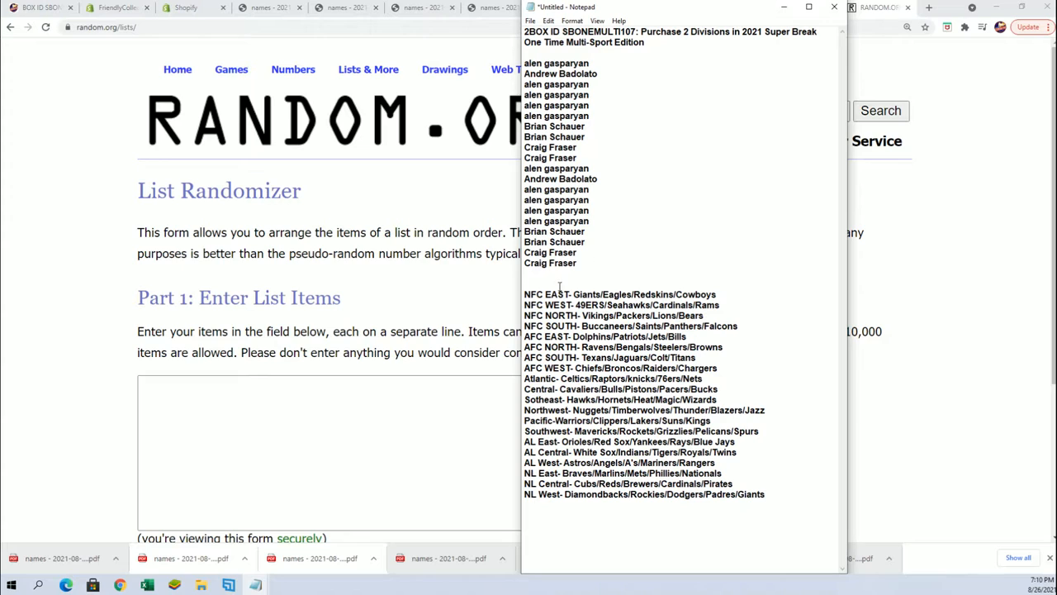
{"action": "mouse_move", "coordinate": [565, 273]}
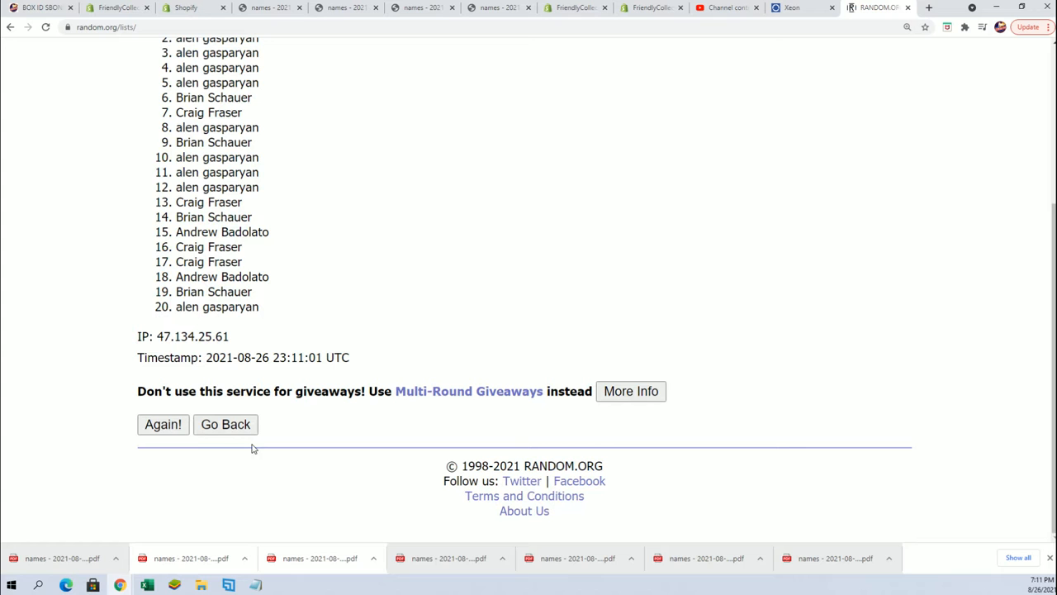
{"action": "left_click", "coordinate": [162, 423]}
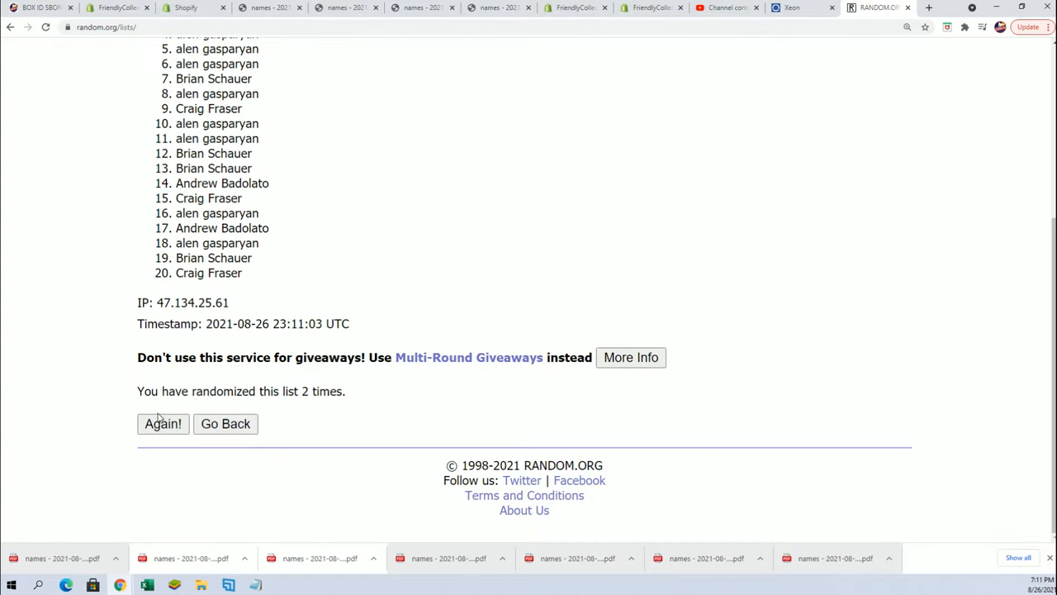
{"action": "left_click", "coordinate": [162, 423]}
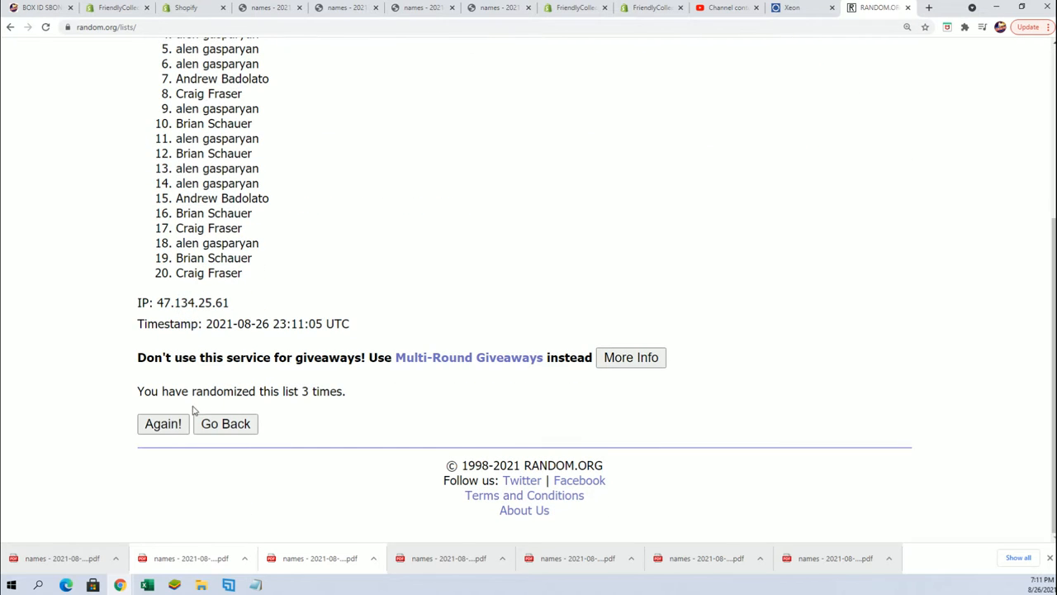
{"action": "left_click", "coordinate": [162, 423]}
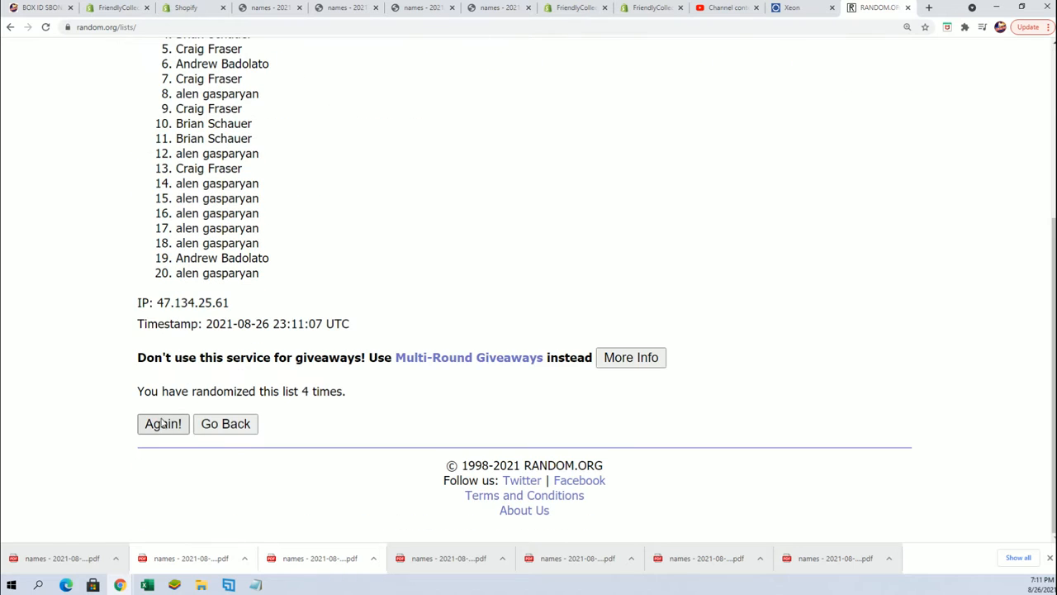
{"action": "left_click", "coordinate": [162, 423]}
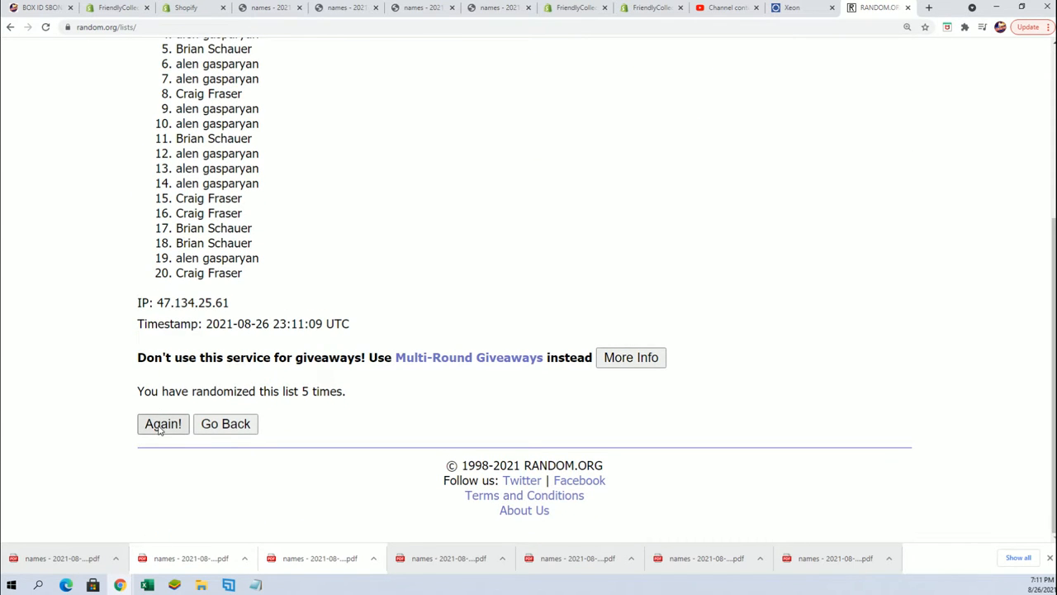
{"action": "left_click", "coordinate": [162, 423]}
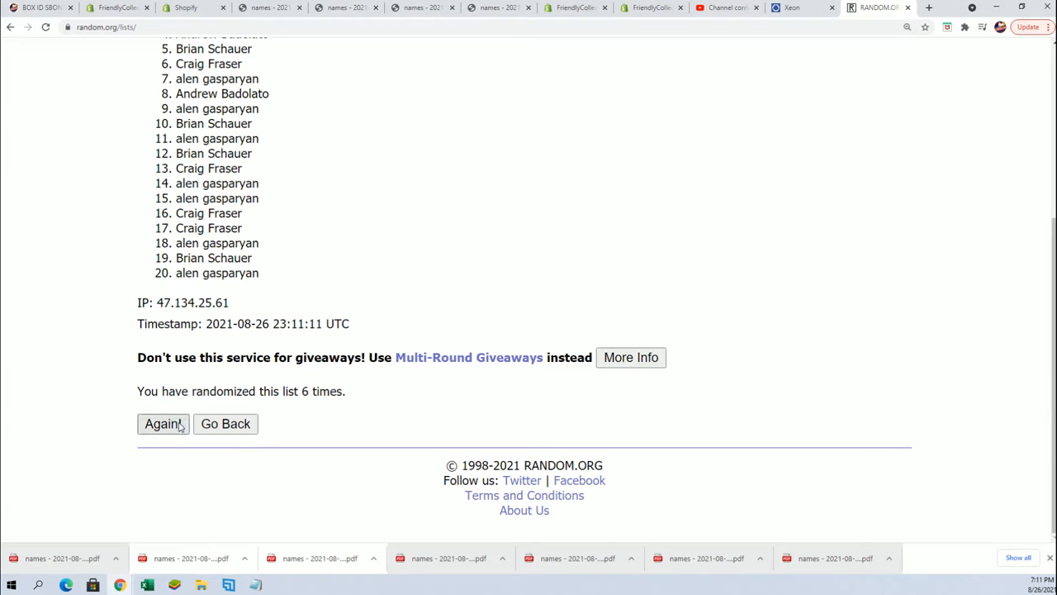
{"action": "left_click", "coordinate": [162, 423]}
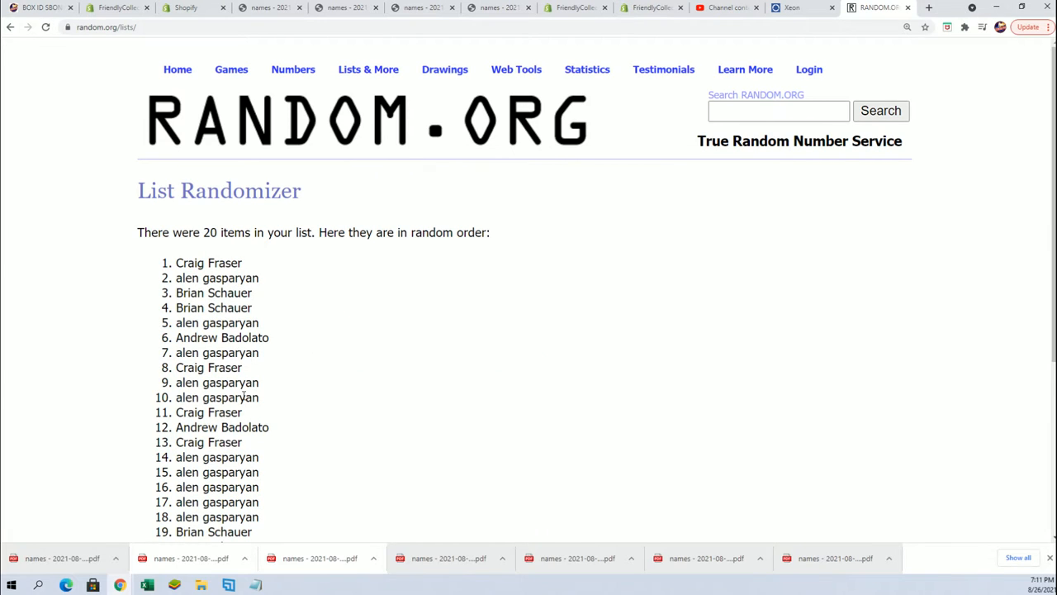
{"action": "mouse_move", "coordinate": [349, 315]}
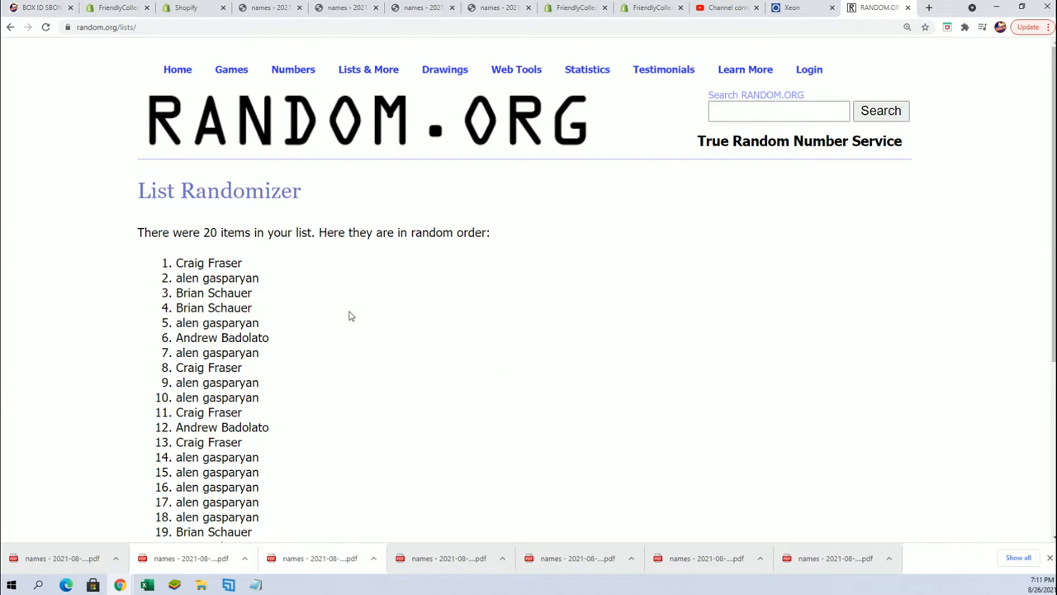
{"action": "mouse_move", "coordinate": [287, 277]}
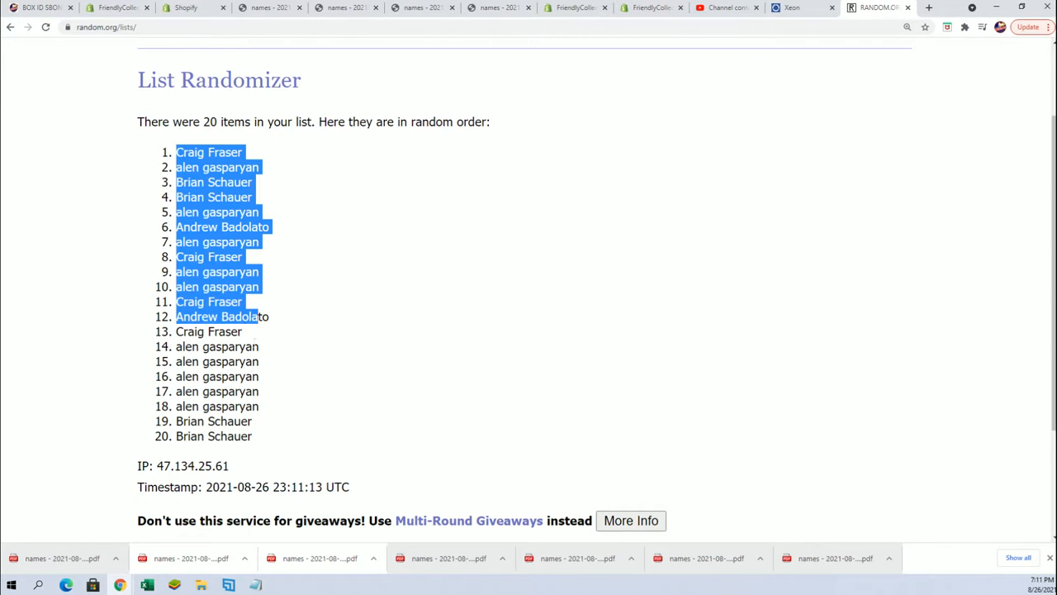
Select and copy all 20 randomized names, from Craig Fraser down to Brian Schauer
{"action": "right_click", "coordinate": [239, 421]}
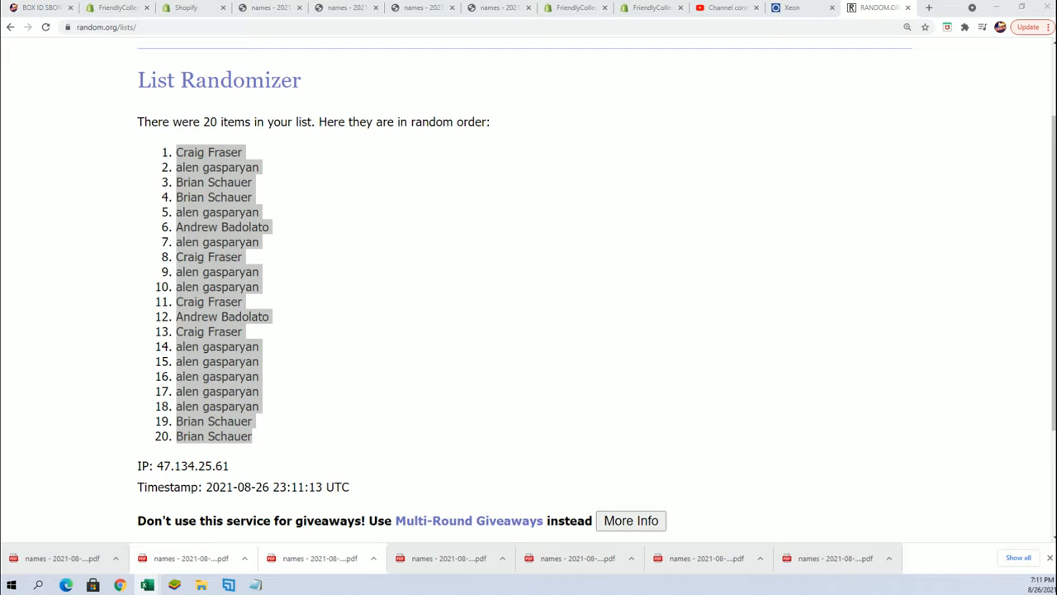
{"action": "left_click_drag", "start_coordinate": [175, 152], "coordinate": [241, 436]}
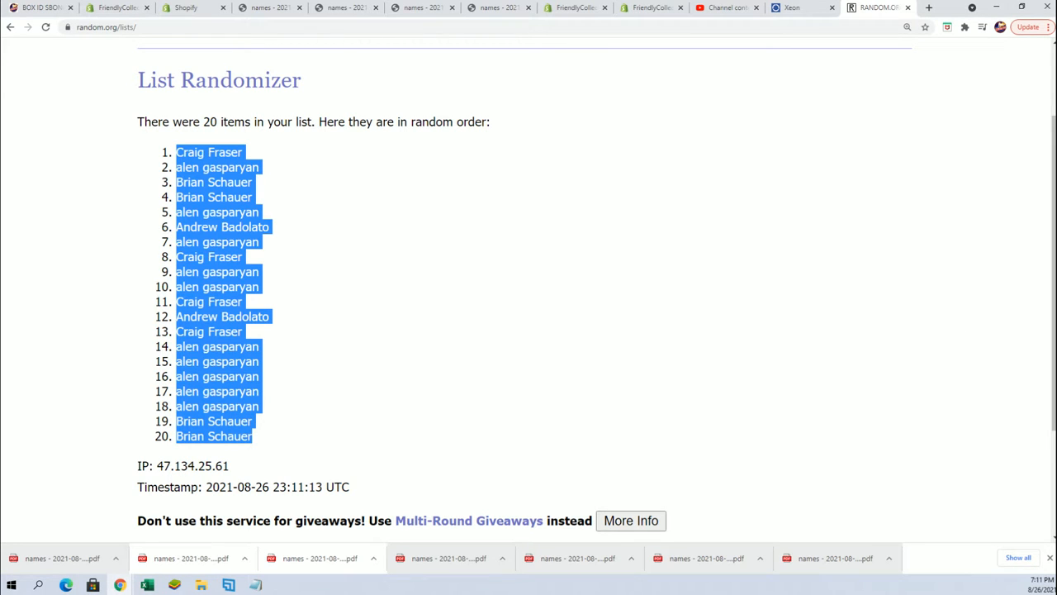
Paste the shuffled names into cell A1 of the Excel sheet as plain text
{"action": "left_click", "coordinate": [147, 585]}
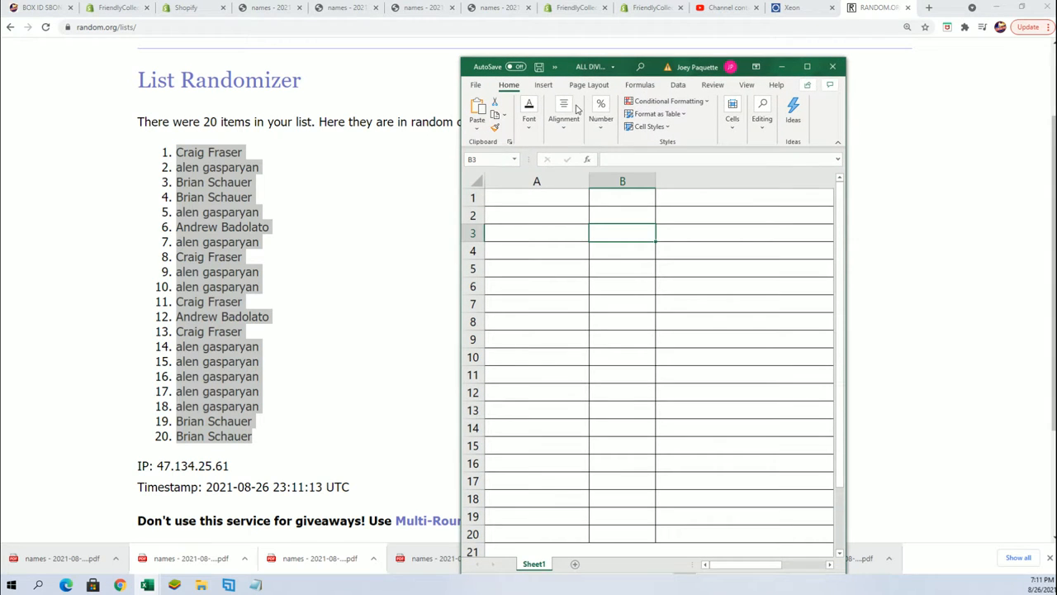
{"action": "left_click", "coordinate": [537, 198]}
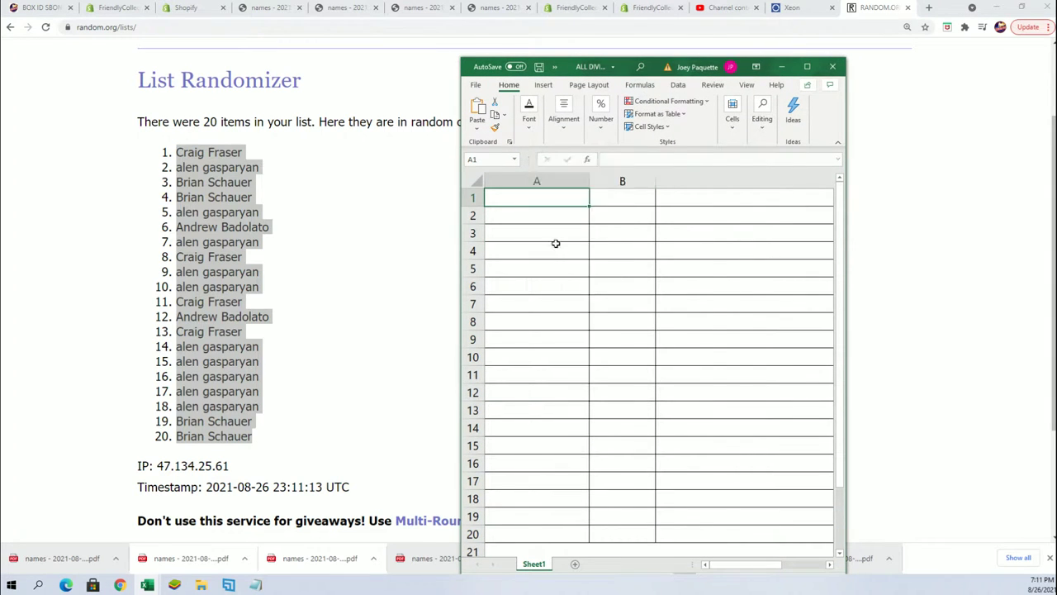
{"action": "left_click", "coordinate": [476, 112]}
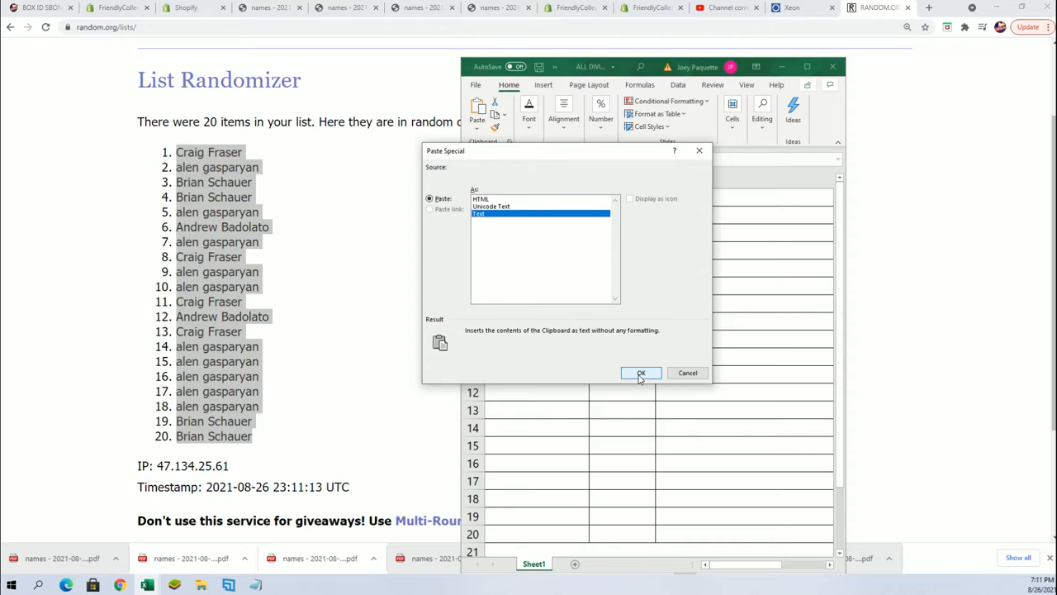
{"action": "left_click", "coordinate": [641, 374]}
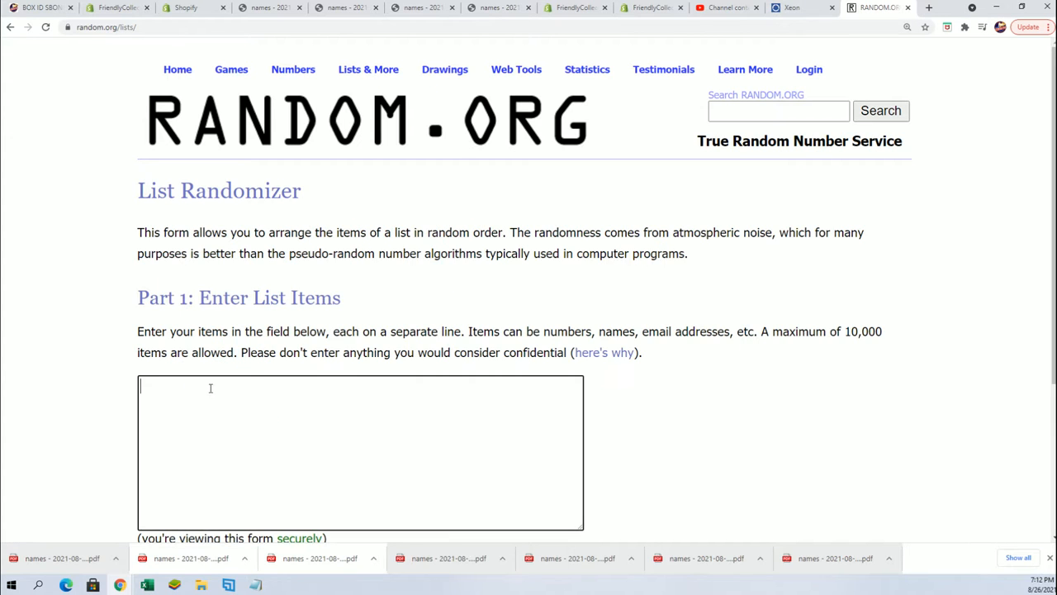
Enter the 20 division team groupings into the randomizer box and randomize them
{"action": "type", "text": "Sotheast- Hawks/Hornets/Heat/Magic/Wizards"}
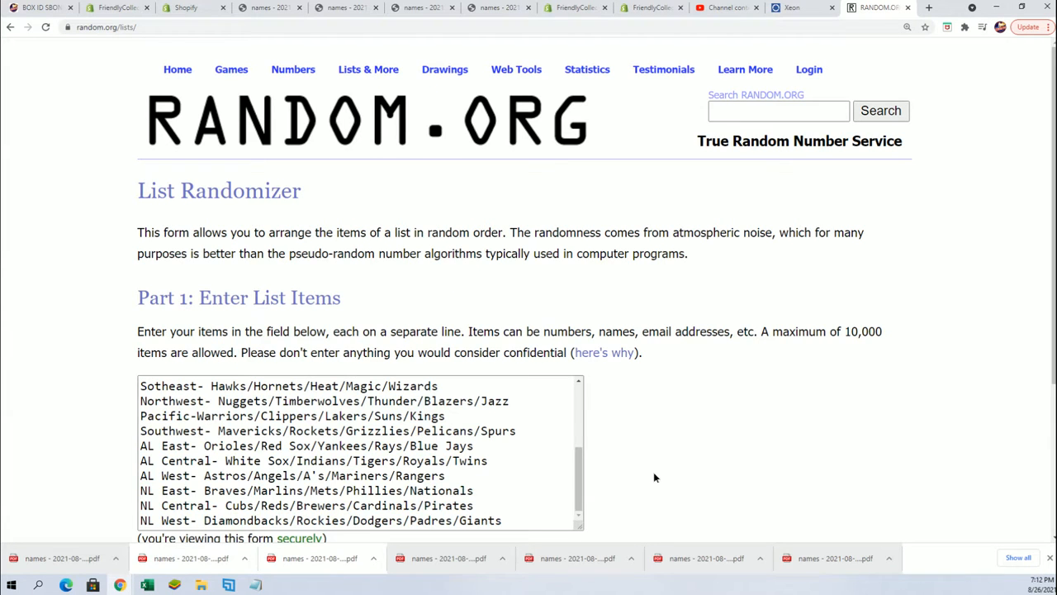
{"action": "scroll", "scroll_direction": "down", "scroll_amount": 3}
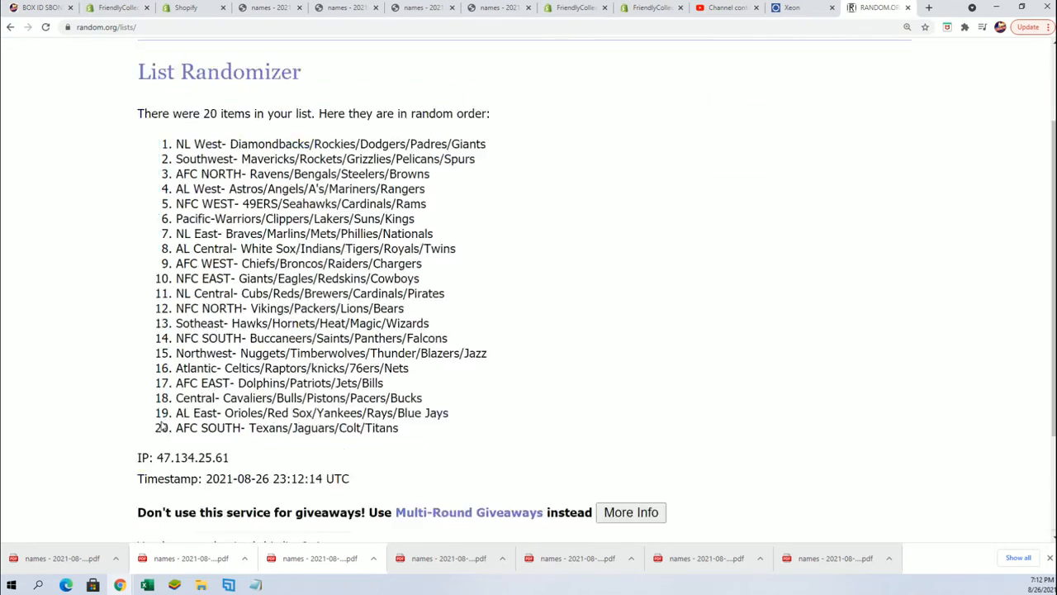
Reshuffle the division list through the seventh randomization, Pacific ending up first, and select the result
{"action": "left_click", "coordinate": [162, 423]}
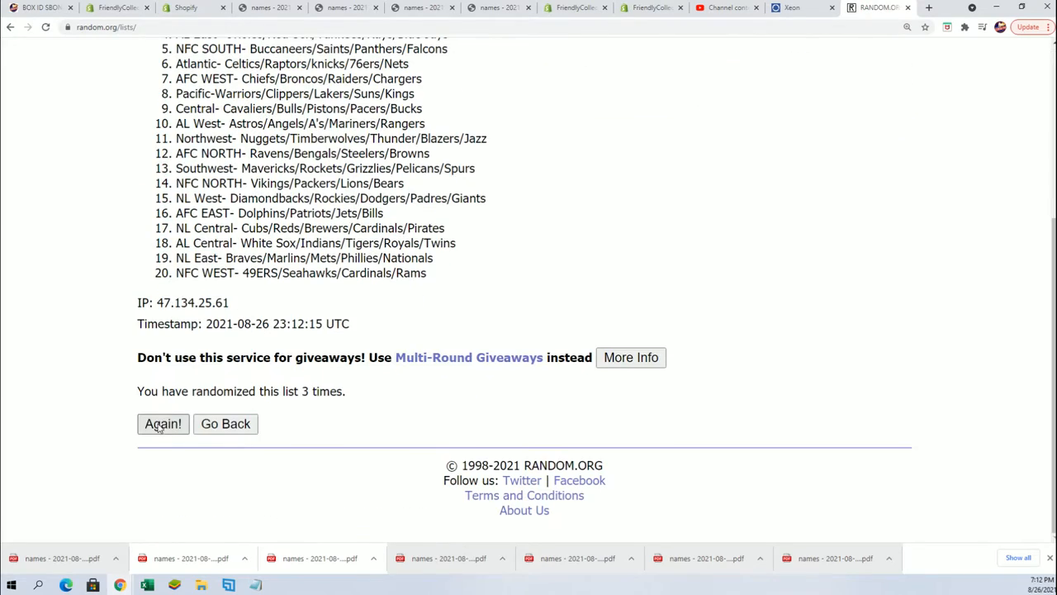
{"action": "left_click", "coordinate": [162, 423]}
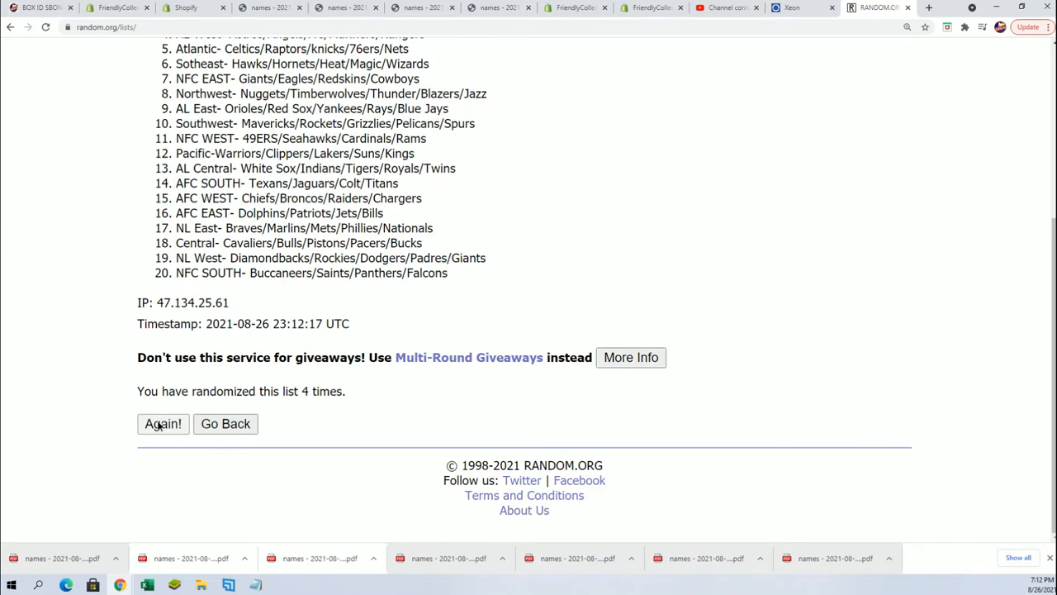
{"action": "left_click", "coordinate": [162, 423]}
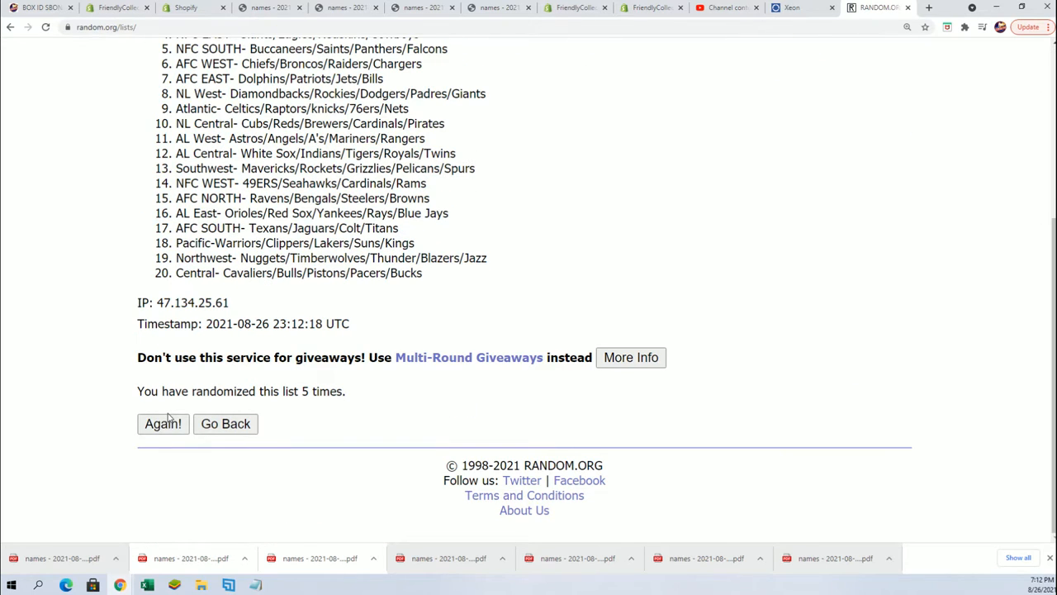
{"action": "mouse_move", "coordinate": [172, 409]}
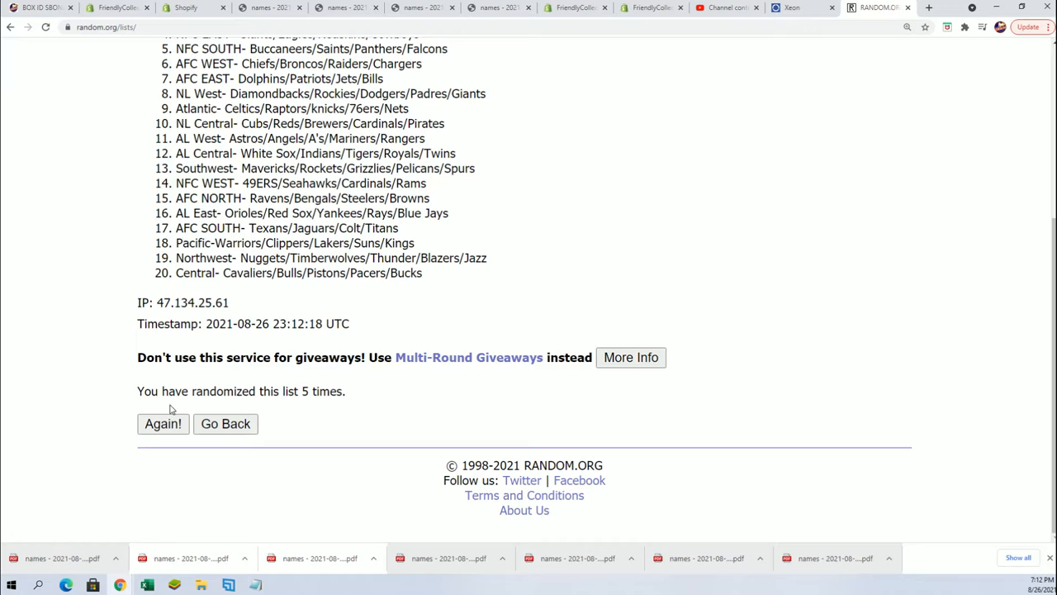
{"action": "left_click", "coordinate": [162, 423]}
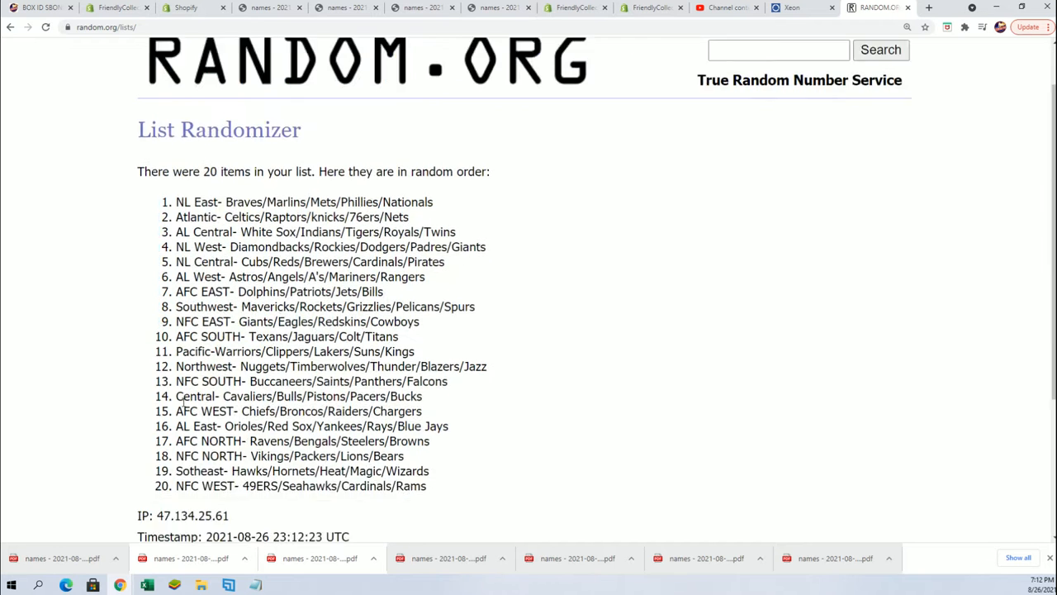
{"action": "scroll", "scroll_direction": "down", "scroll_amount": 3}
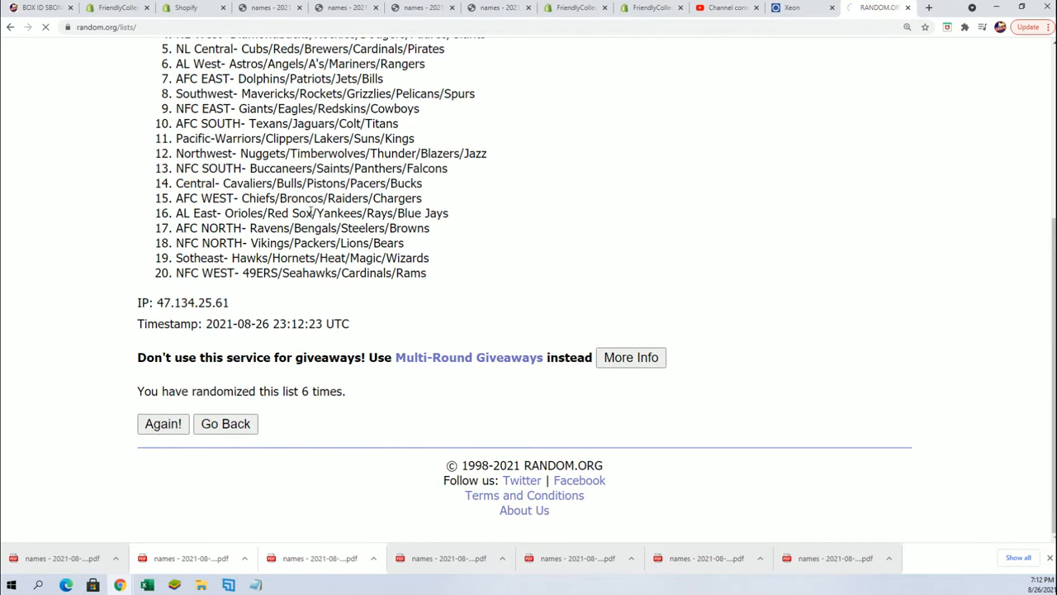
{"action": "left_click", "coordinate": [162, 423]}
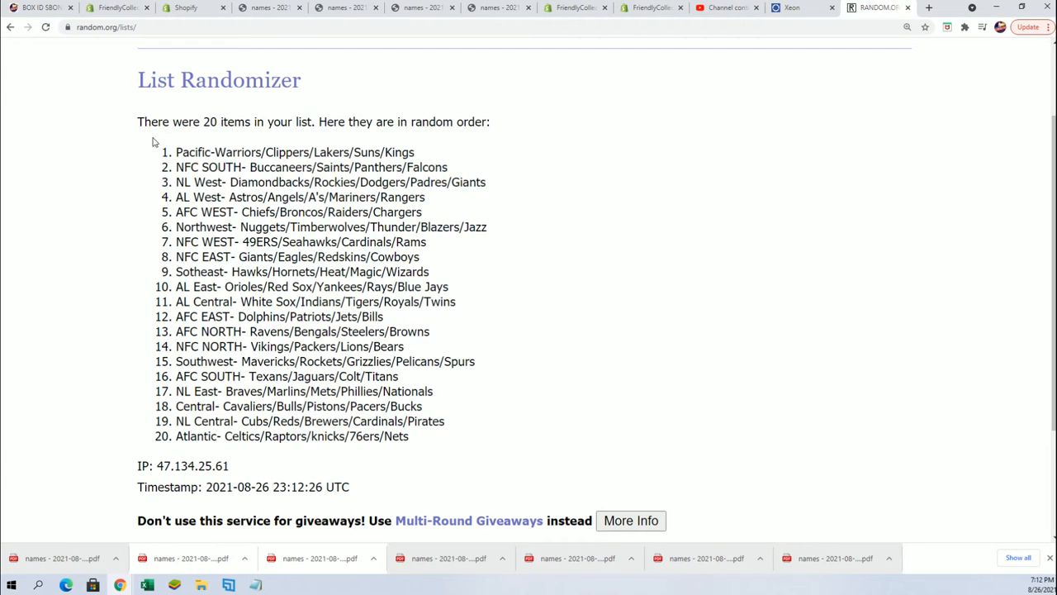
{"action": "mouse_move", "coordinate": [281, 112]}
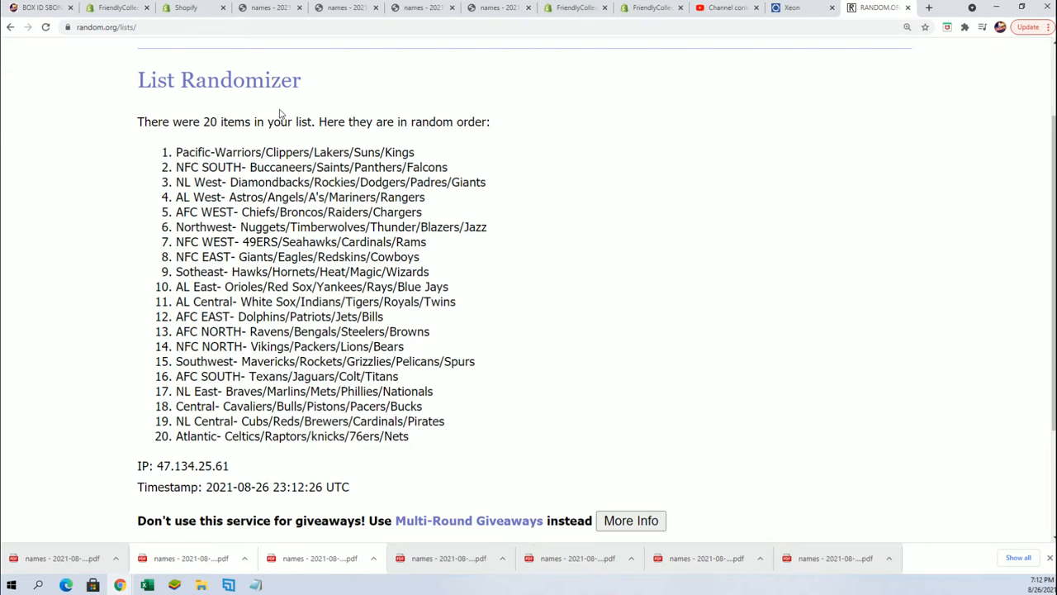
{"action": "left_click_drag", "start_coordinate": [175, 152], "coordinate": [430, 436]}
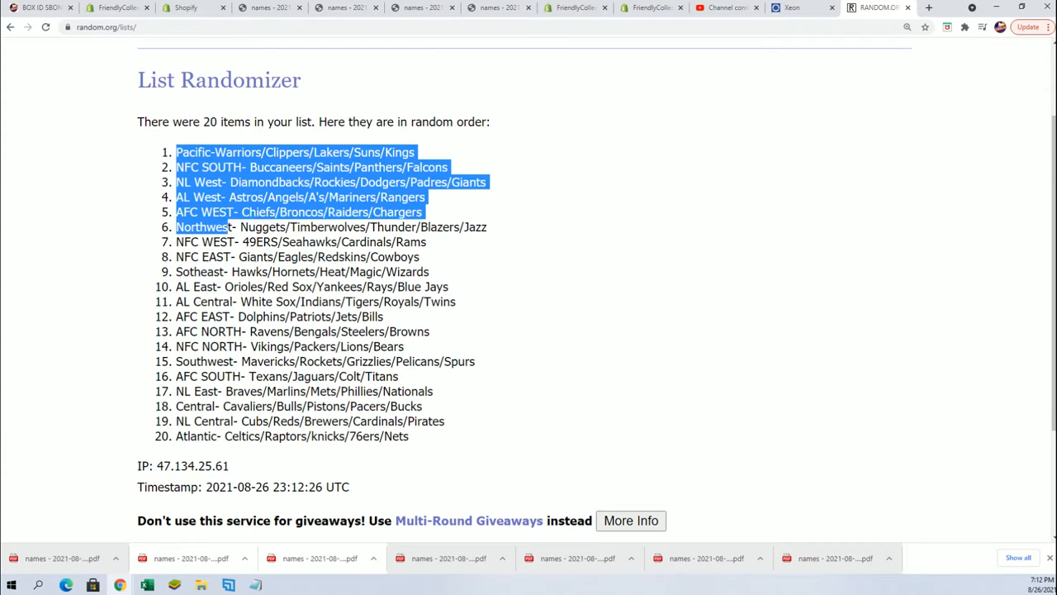
Select all 20 randomized division entries, Pacific to Atlantic, and copy them
{"action": "left_click_drag", "start_coordinate": [201, 228], "coordinate": [231, 466]}
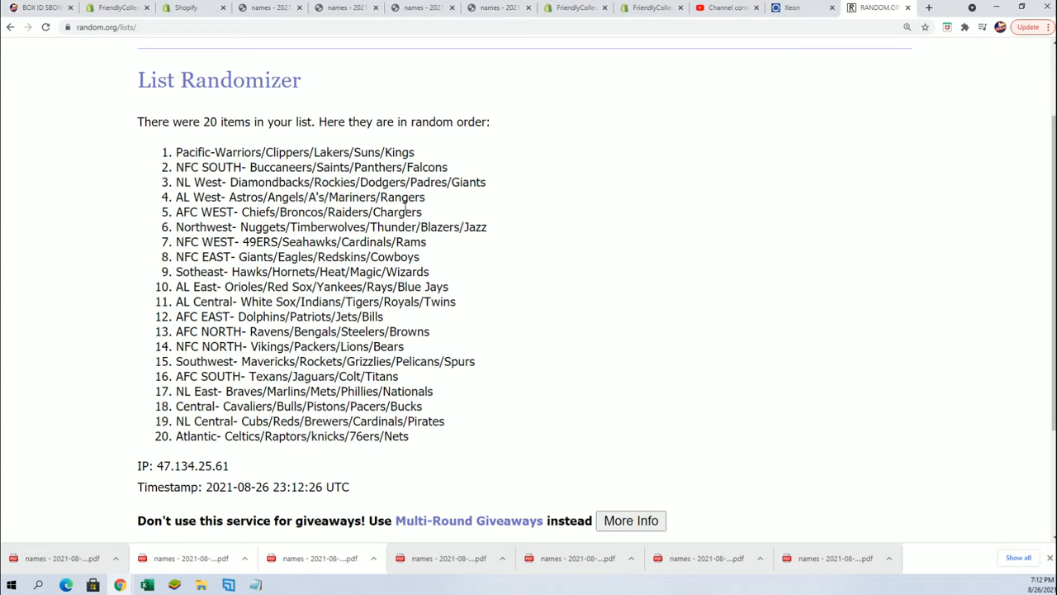
{"action": "mouse_move", "coordinate": [119, 142]}
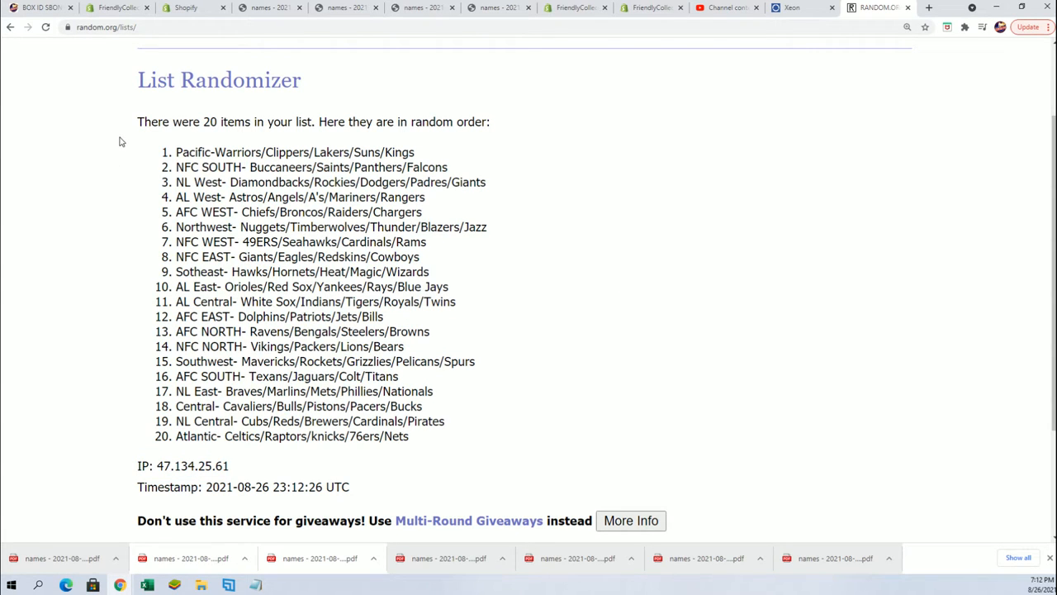
{"action": "mouse_move", "coordinate": [175, 152]}
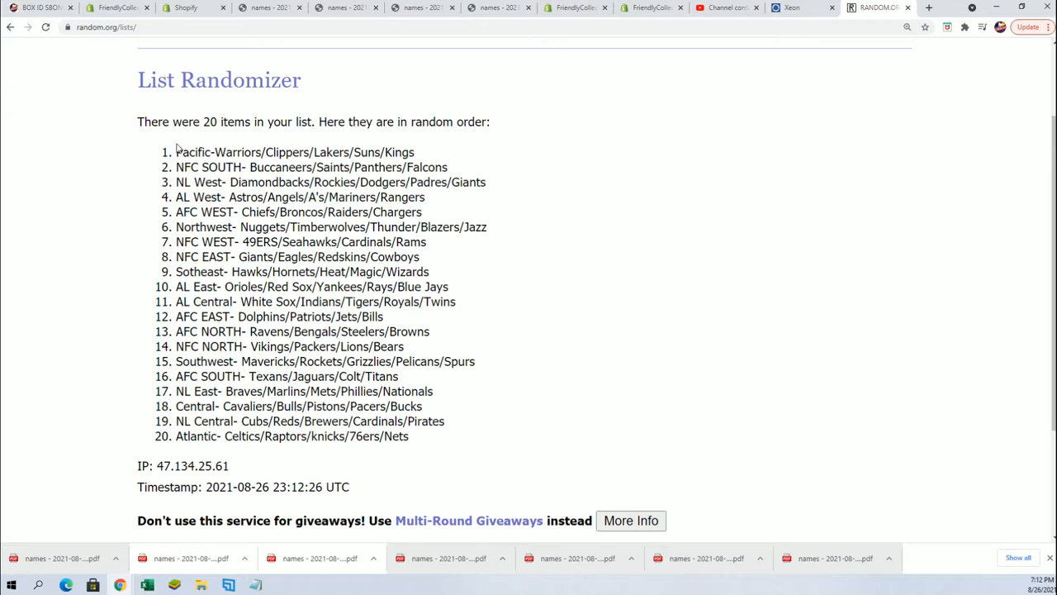
{"action": "left_click_drag", "start_coordinate": [175, 152], "coordinate": [406, 437]}
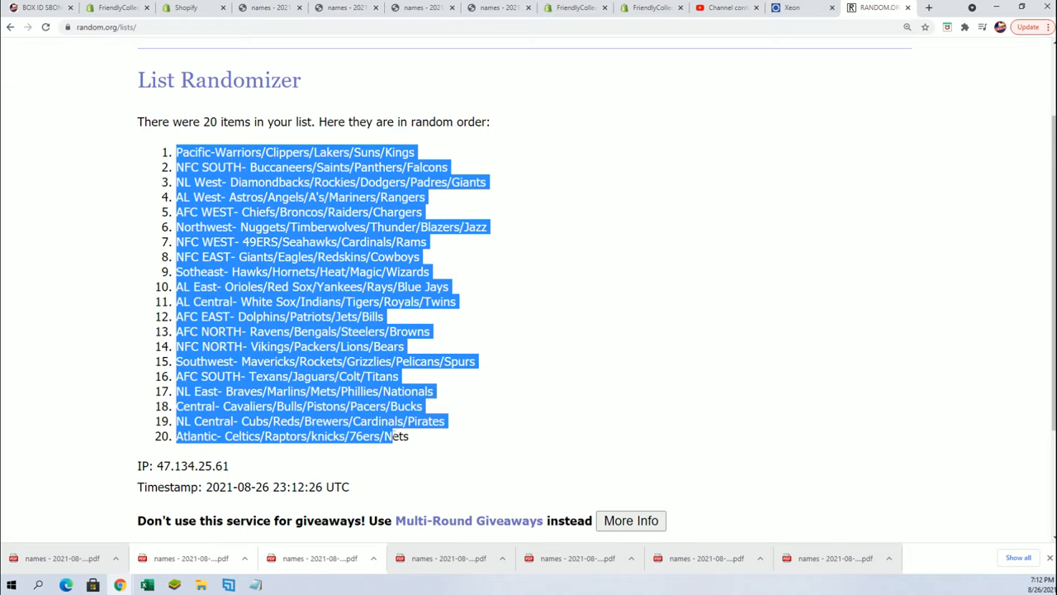
{"action": "left_click_drag", "start_coordinate": [396, 436], "coordinate": [415, 453]}
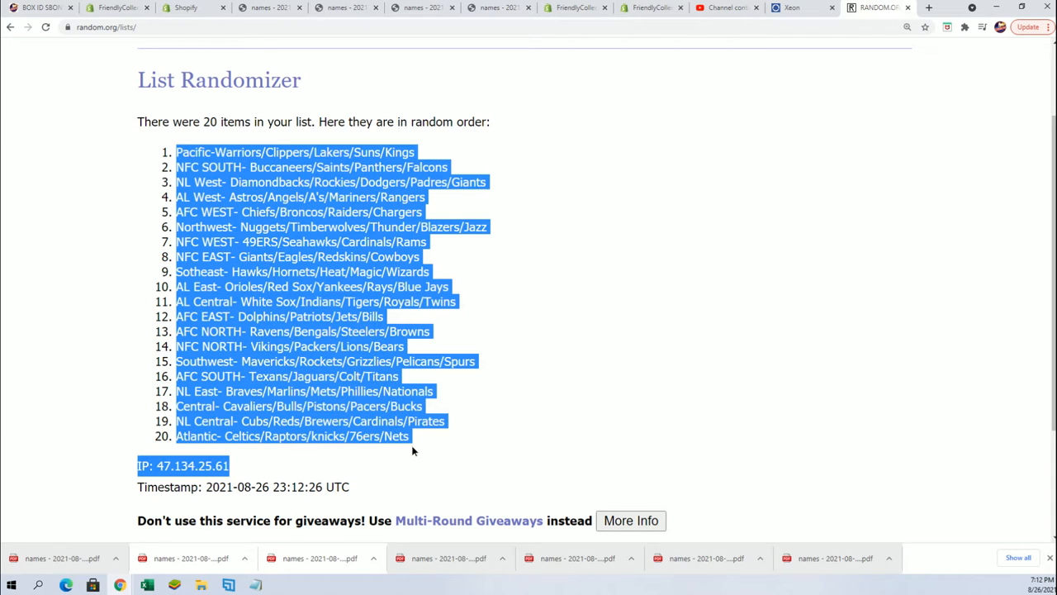
{"action": "right_click", "coordinate": [383, 406]}
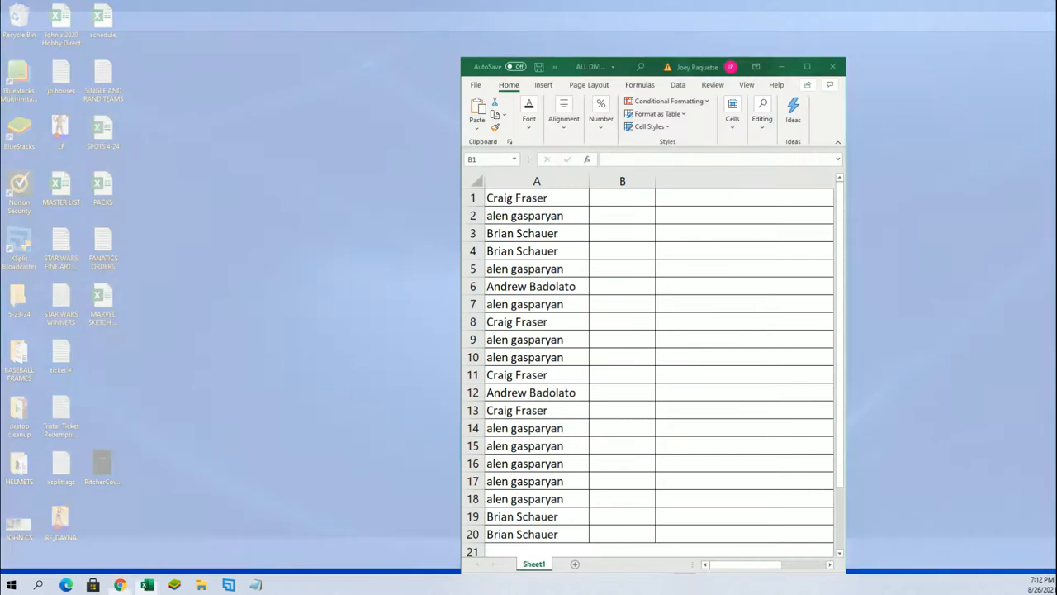
Paste the randomized divisions as plain text into column B beside the names, starting at B1
{"action": "right_click", "coordinate": [621, 198]}
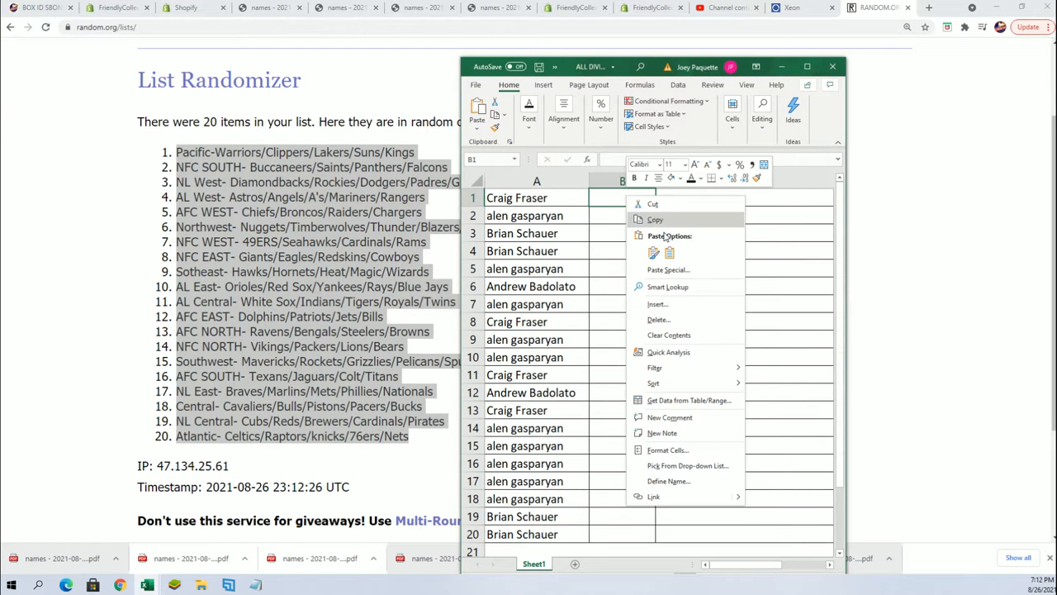
{"action": "left_click", "coordinate": [668, 269]}
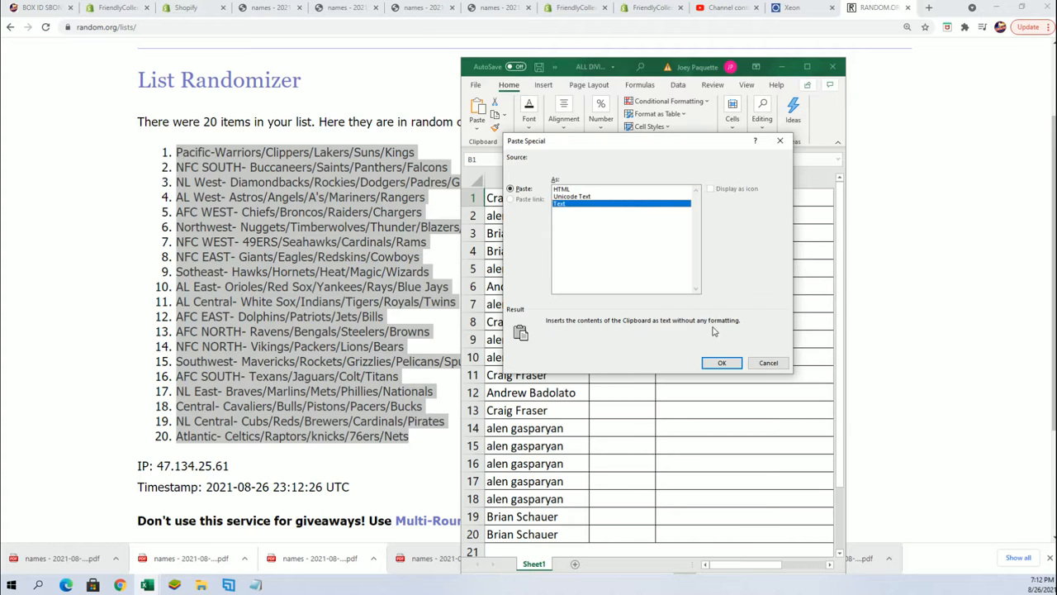
{"action": "left_click", "coordinate": [720, 363]}
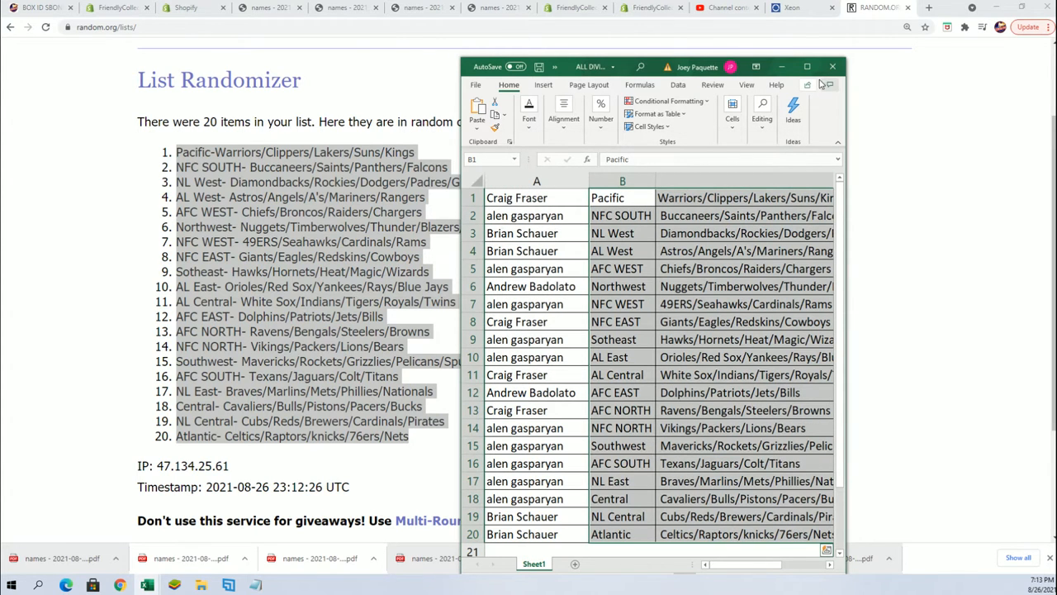
{"action": "left_click", "coordinate": [806, 66]}
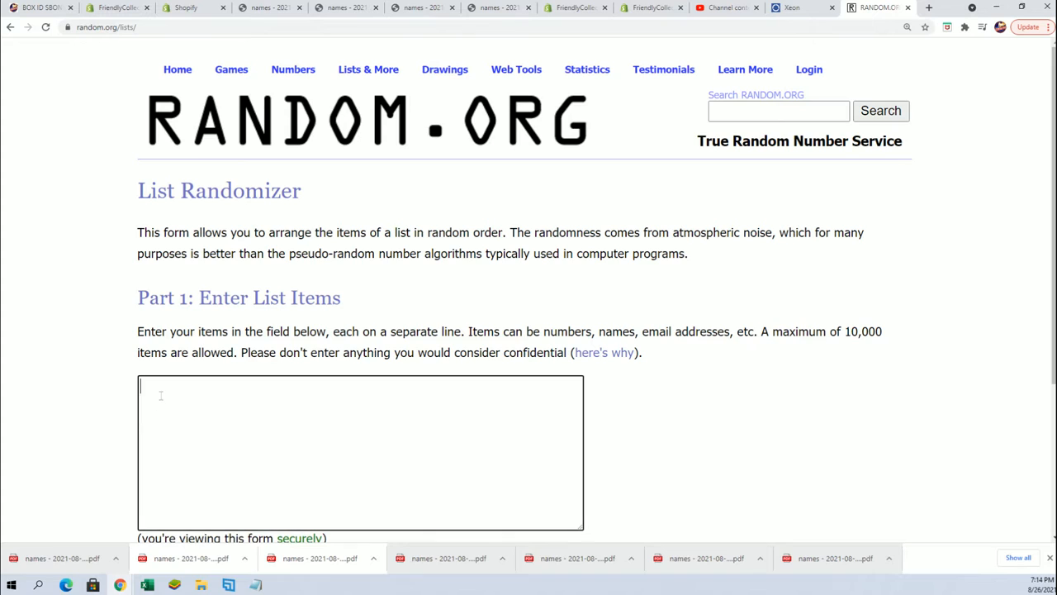
{"action": "type", "text": "Andrew Badolato"}
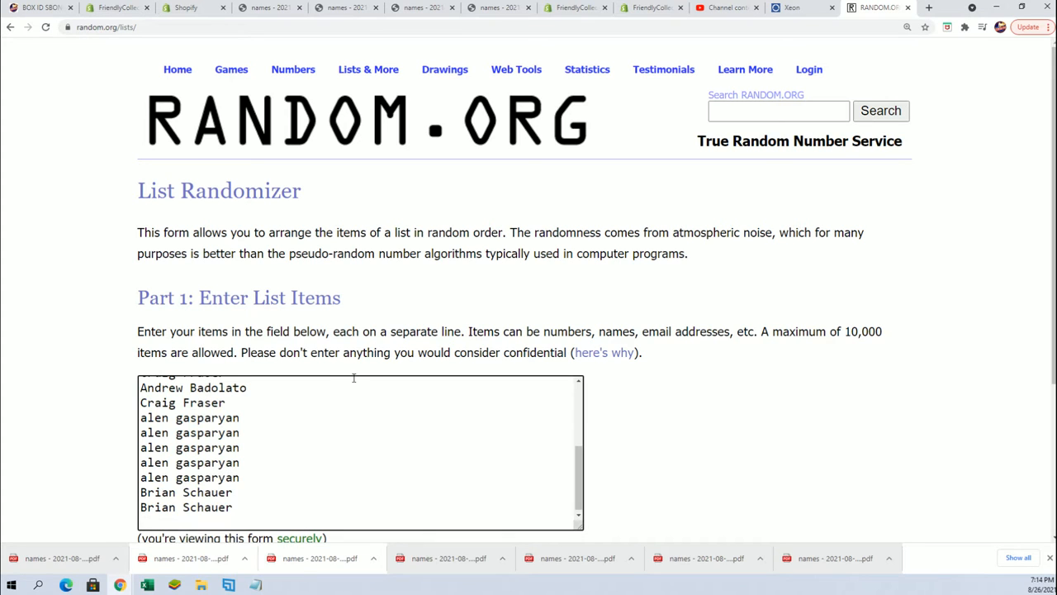
{"action": "scroll", "scroll_direction": "down", "scroll_amount": 3}
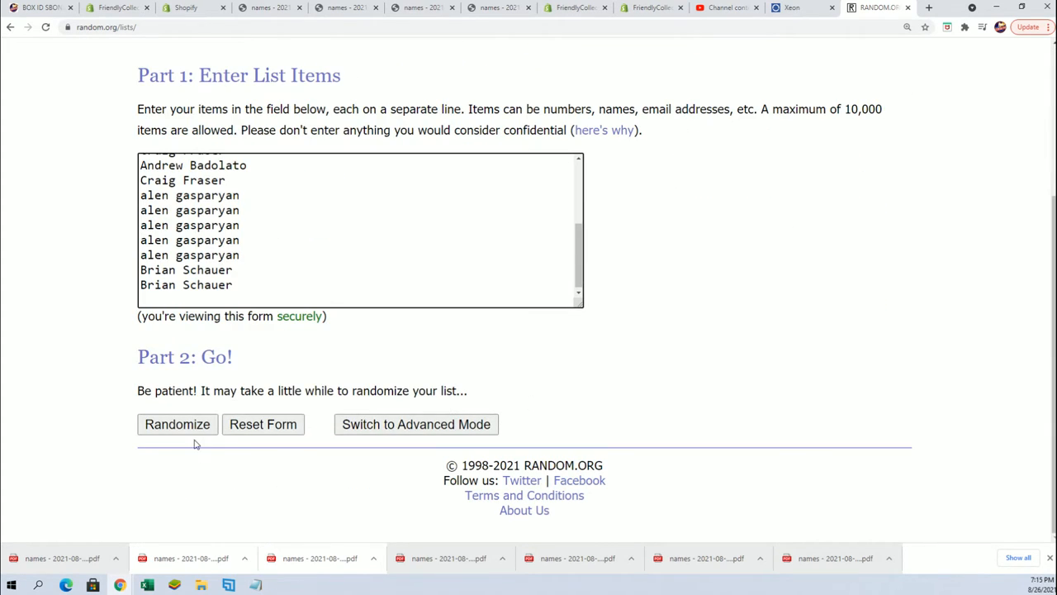
{"action": "left_click", "coordinate": [176, 423]}
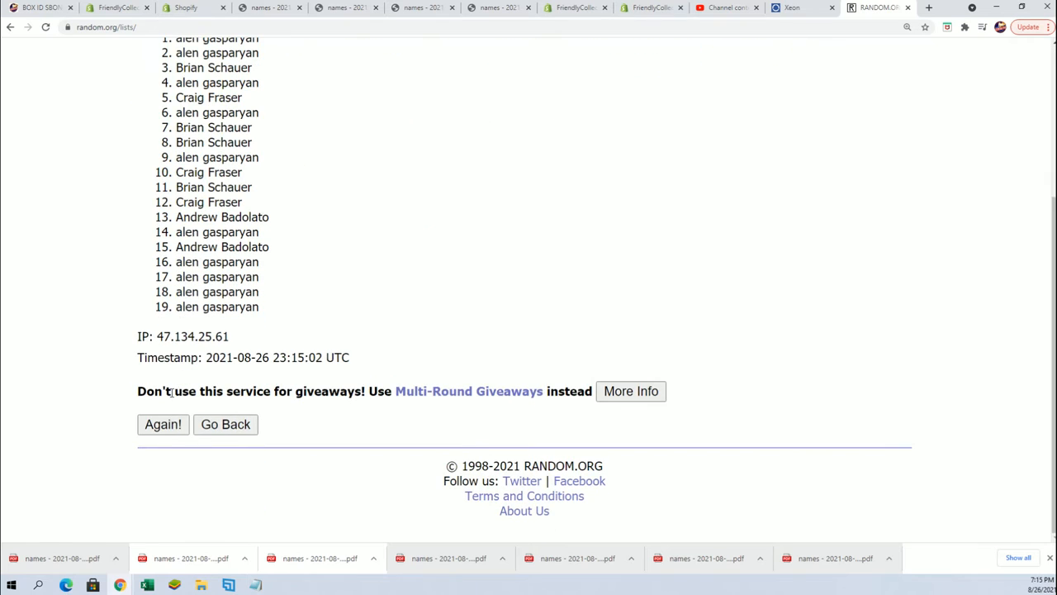
{"action": "left_click", "coordinate": [162, 423]}
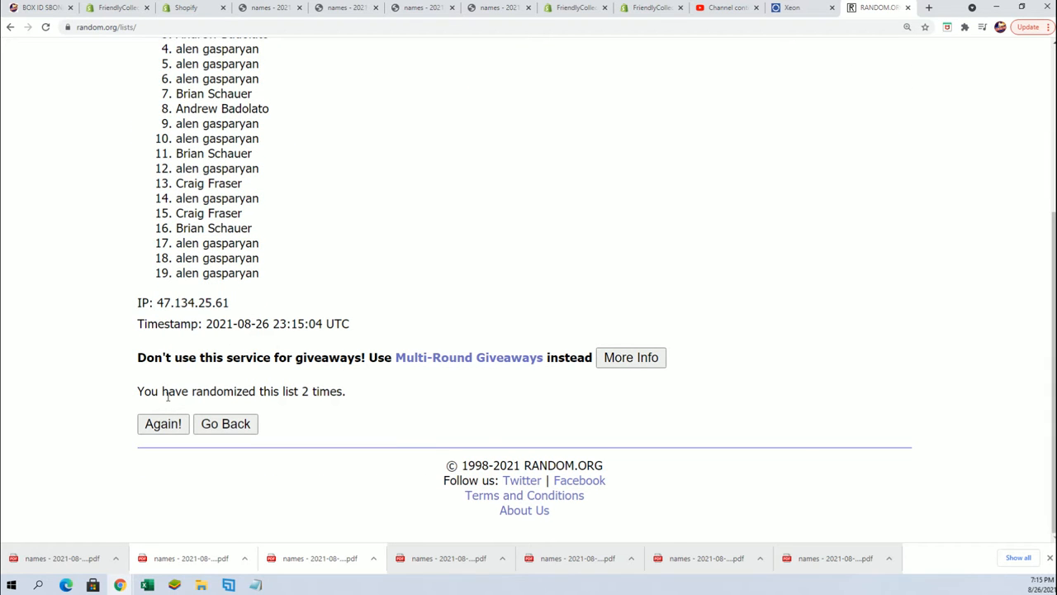
{"action": "scroll", "scroll_direction": "up", "scroll_amount": 3}
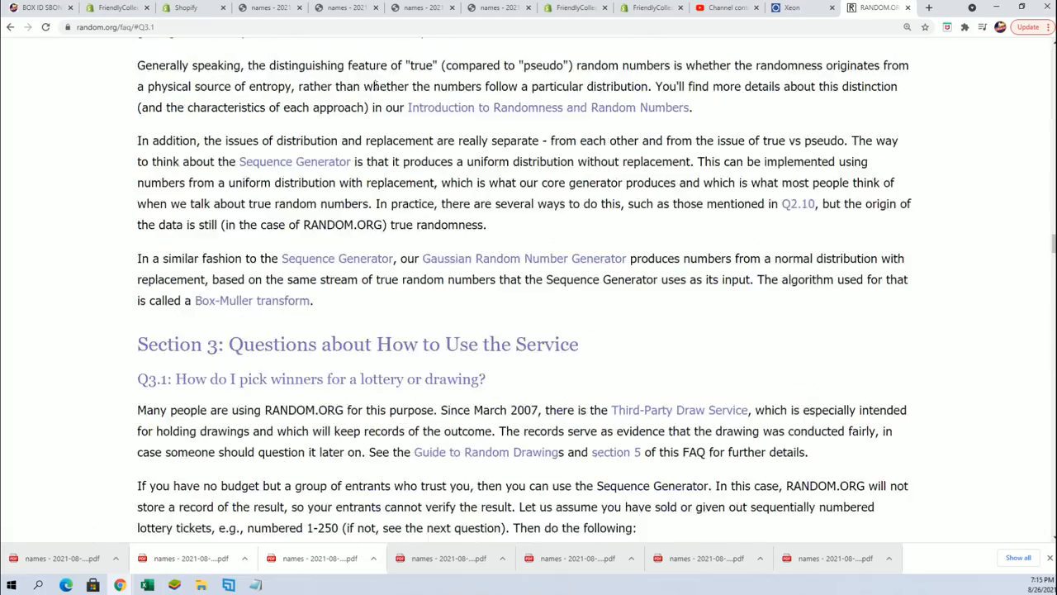
Scroll back up the FAQ page and return to the List Randomizer form via Lists & More
{"action": "scroll", "scroll_direction": "up", "scroll_amount": 3}
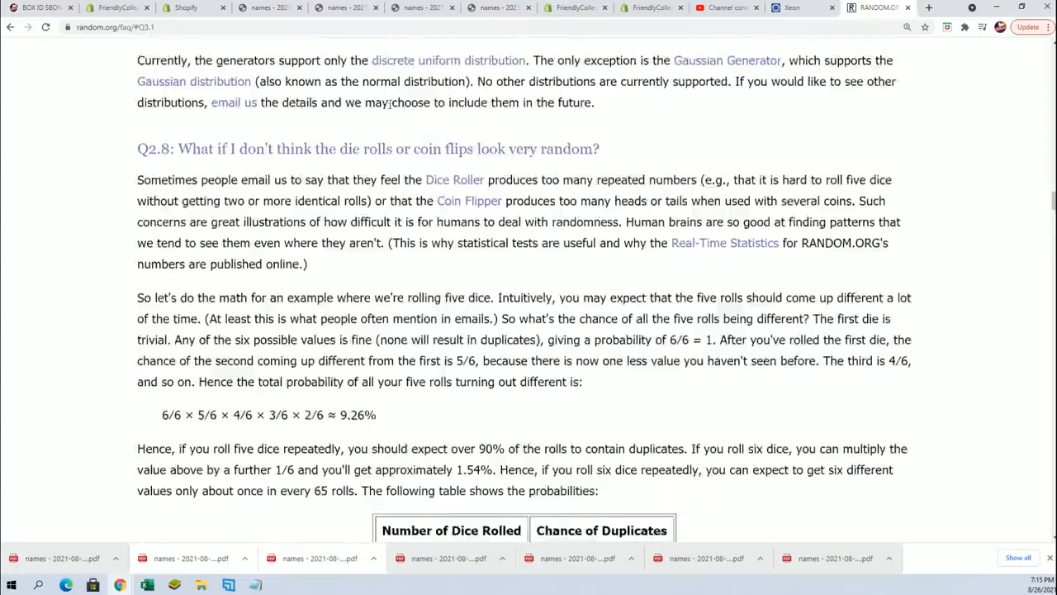
{"action": "scroll", "scroll_direction": "up", "scroll_amount": 3}
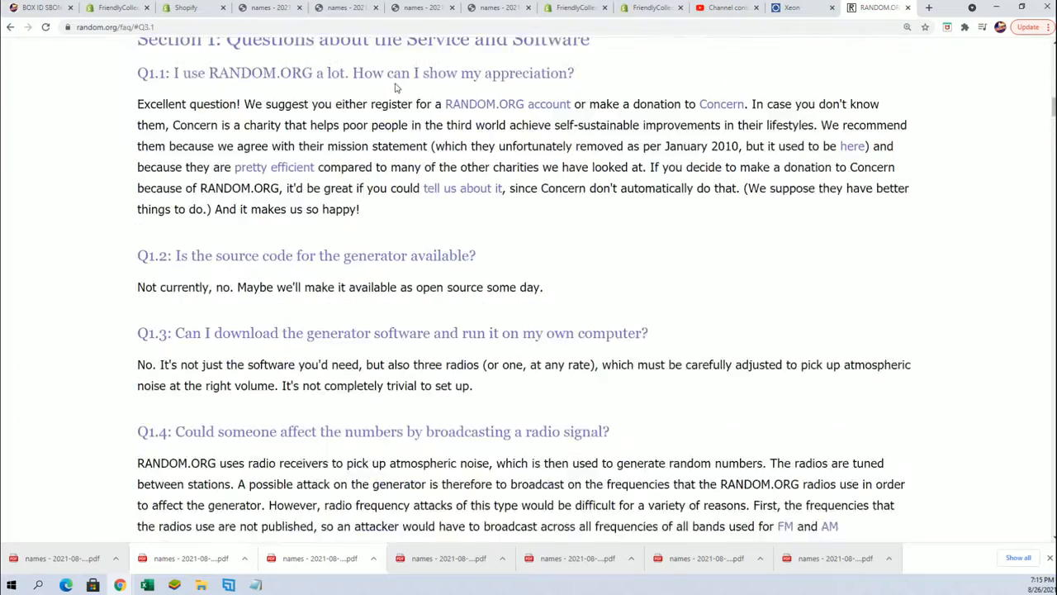
{"action": "scroll", "scroll_direction": "up", "scroll_amount": 3}
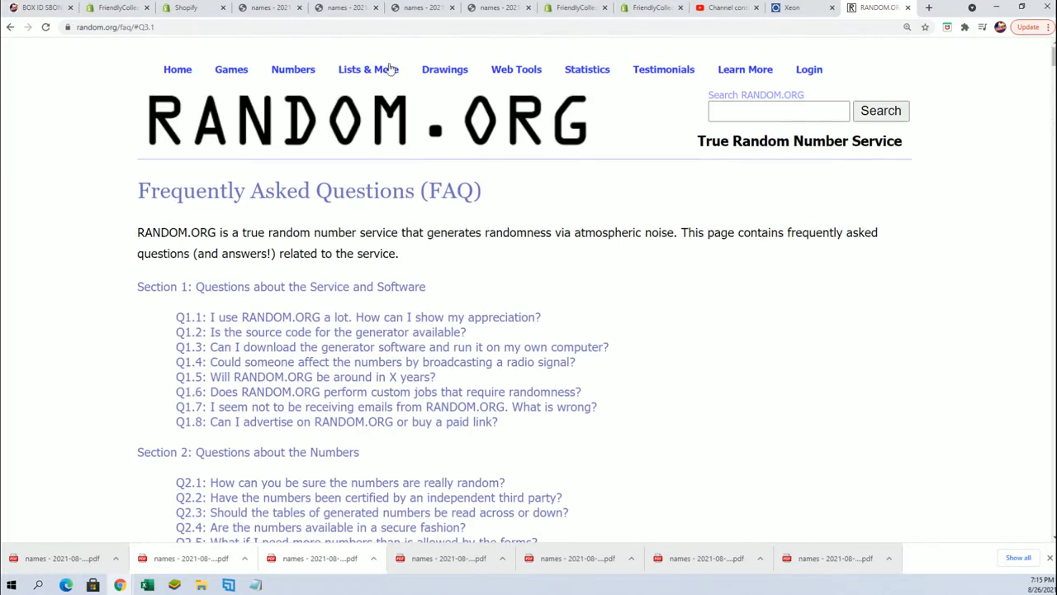
{"action": "left_click", "coordinate": [366, 69]}
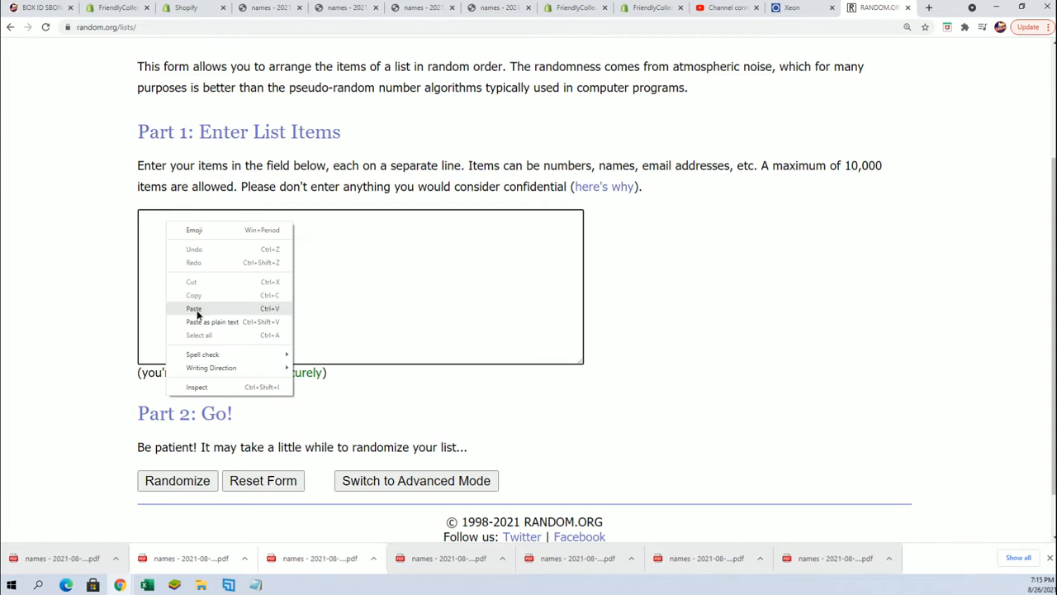
Paste the 20 names back into the list box and shuffle them four times
{"action": "left_click", "coordinate": [194, 309]}
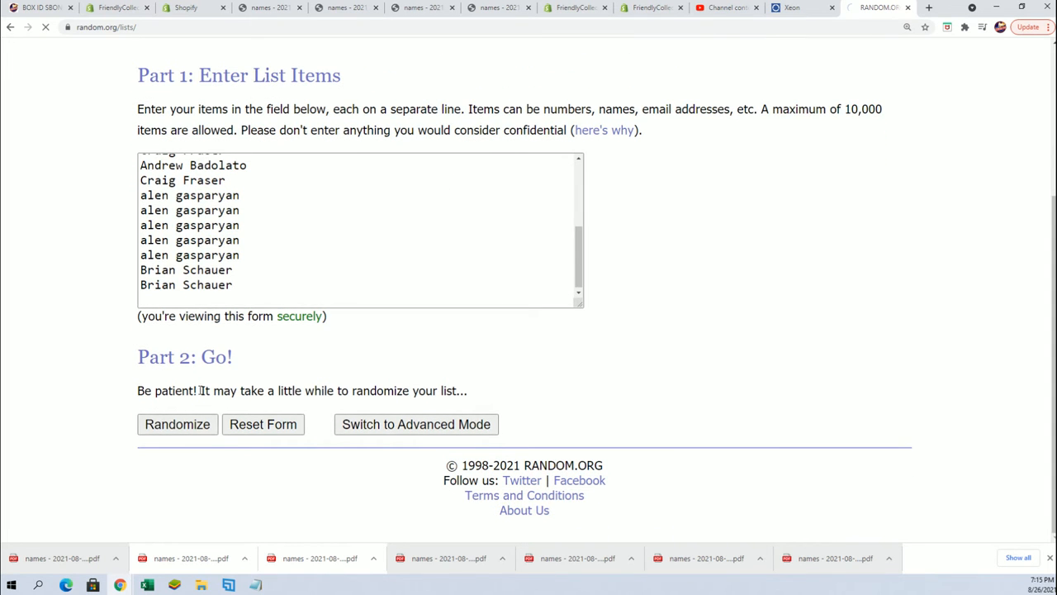
{"action": "left_click", "coordinate": [176, 423]}
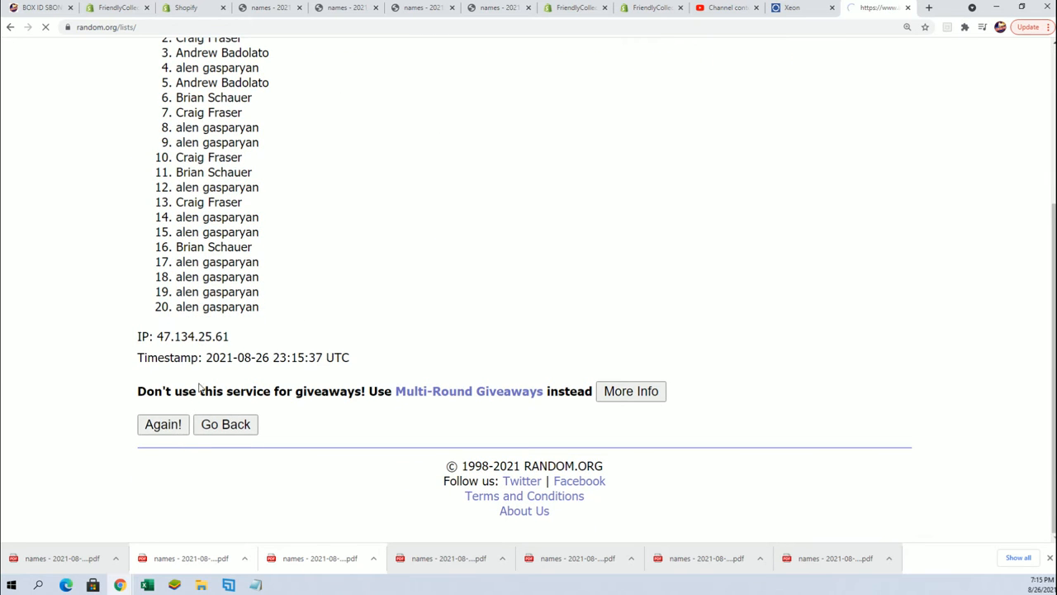
{"action": "left_click", "coordinate": [162, 423]}
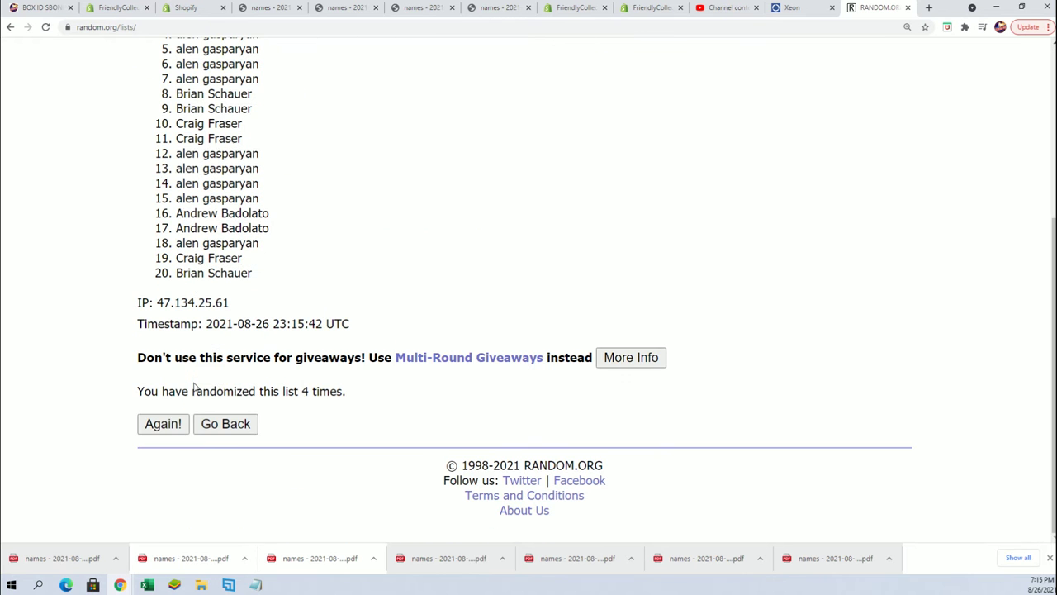
{"action": "left_click", "coordinate": [162, 423]}
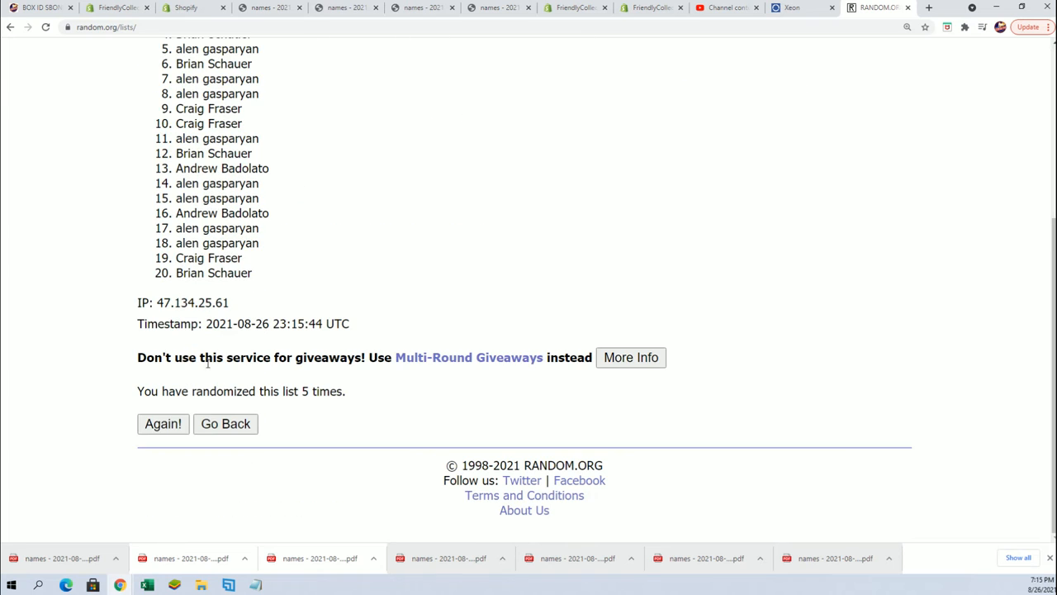
{"action": "left_click", "coordinate": [162, 423]}
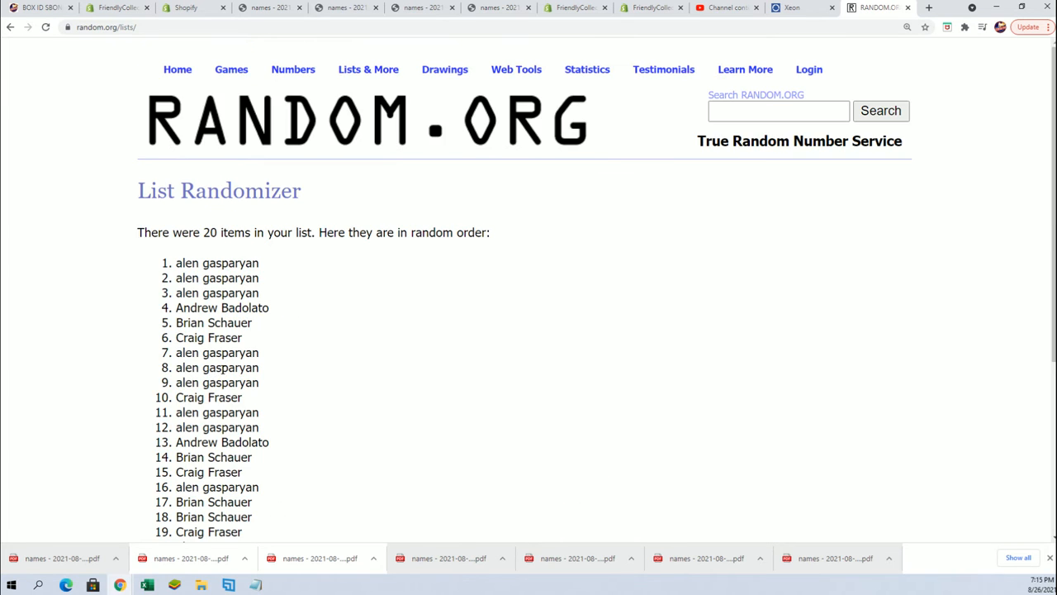
{"action": "scroll", "scroll_direction": "down", "scroll_amount": 3}
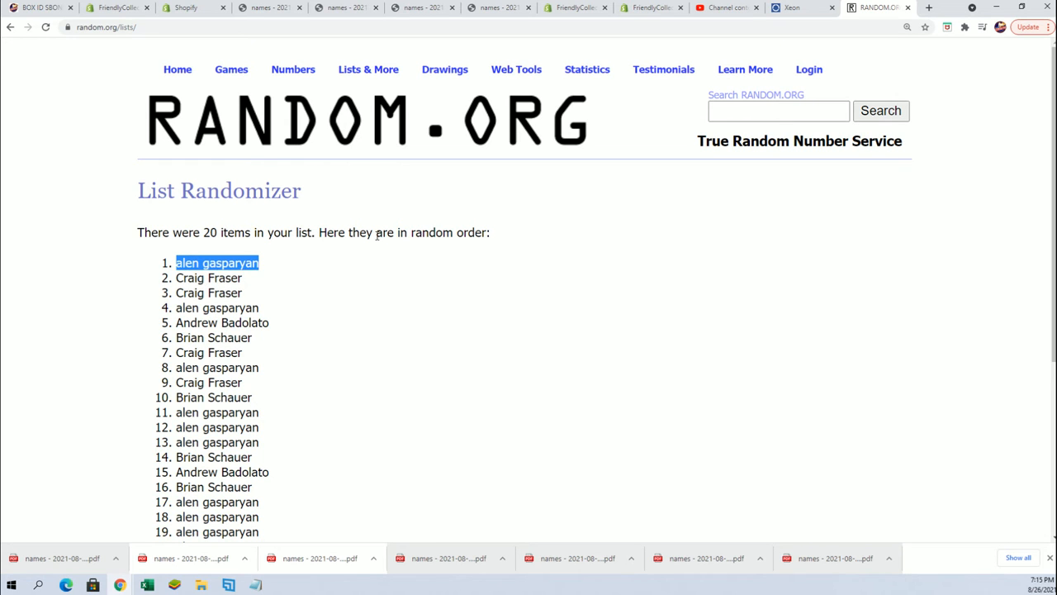
{"action": "mouse_move", "coordinate": [404, 392]}
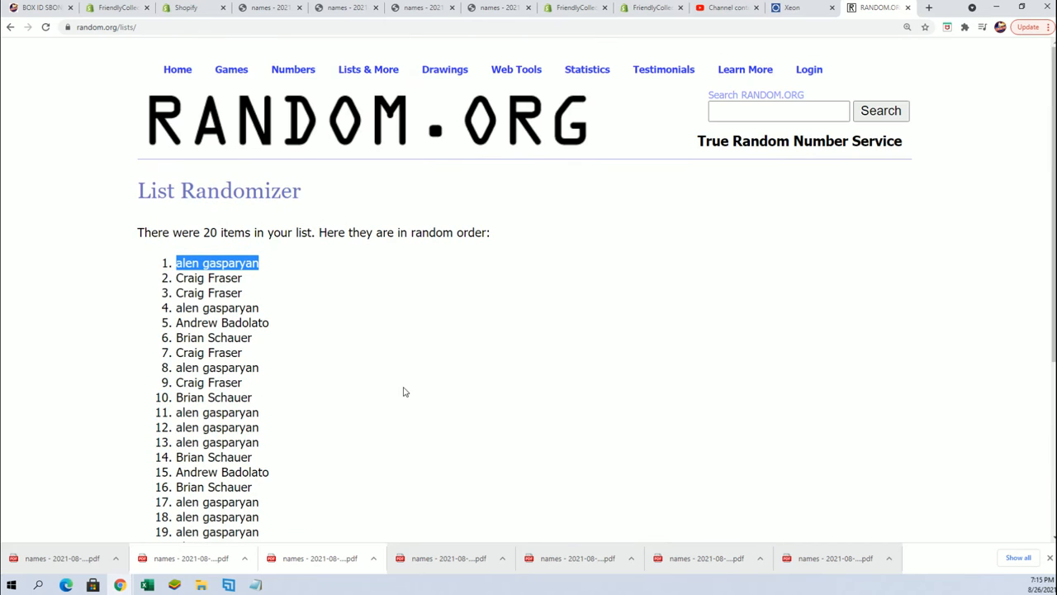